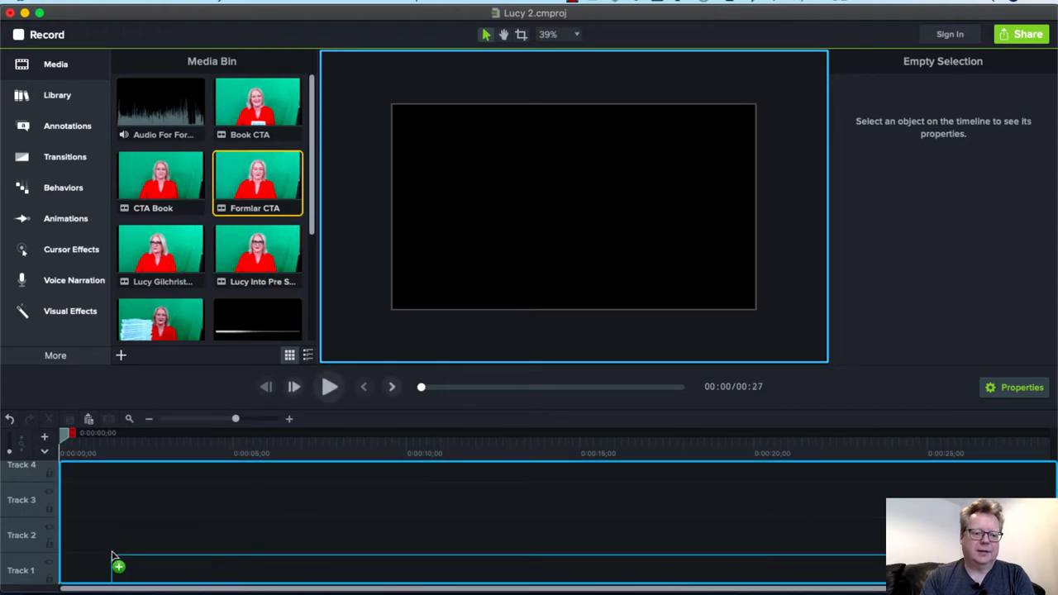
Place the green-screen Formlar CTA clip on Track 1, then deselect it.
{"action": "left_click_drag", "start_coordinate": [257, 182], "coordinate": [115, 566]}
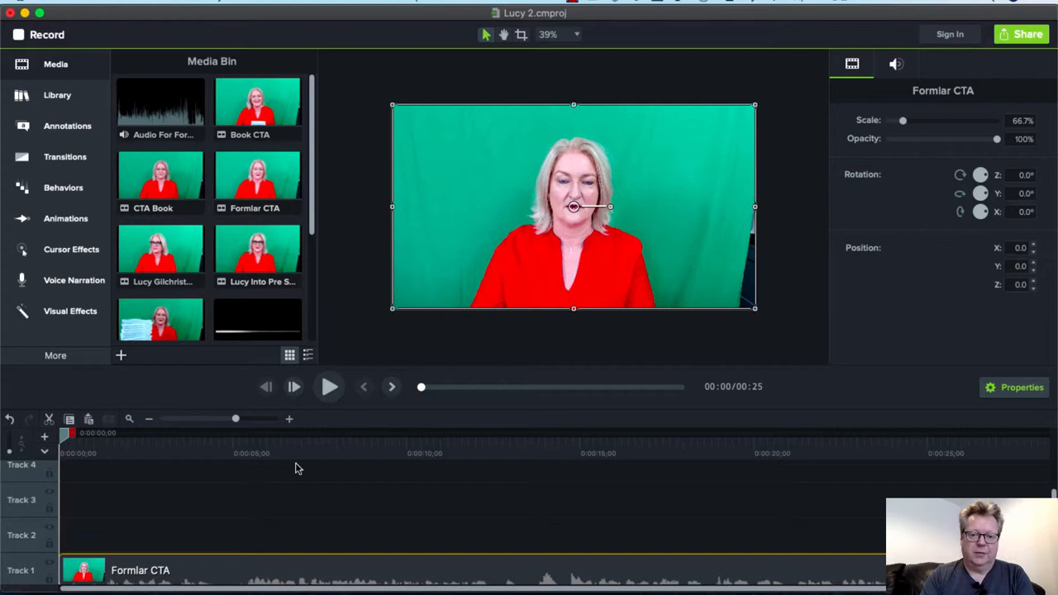
{"action": "left_click", "coordinate": [560, 334]}
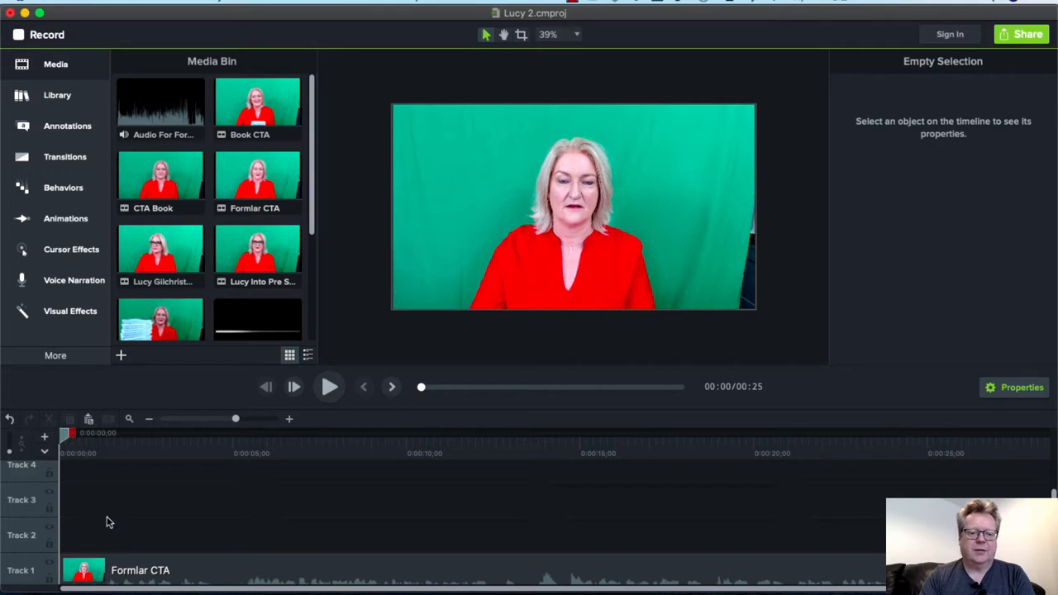
{"action": "mouse_move", "coordinate": [70, 449]}
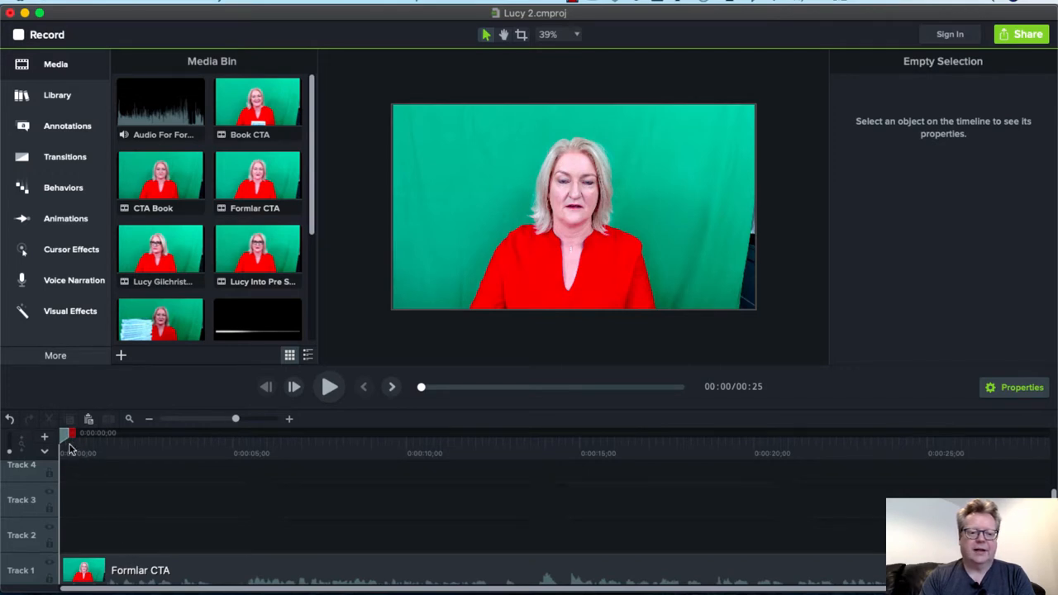
{"action": "mouse_move", "coordinate": [230, 552]}
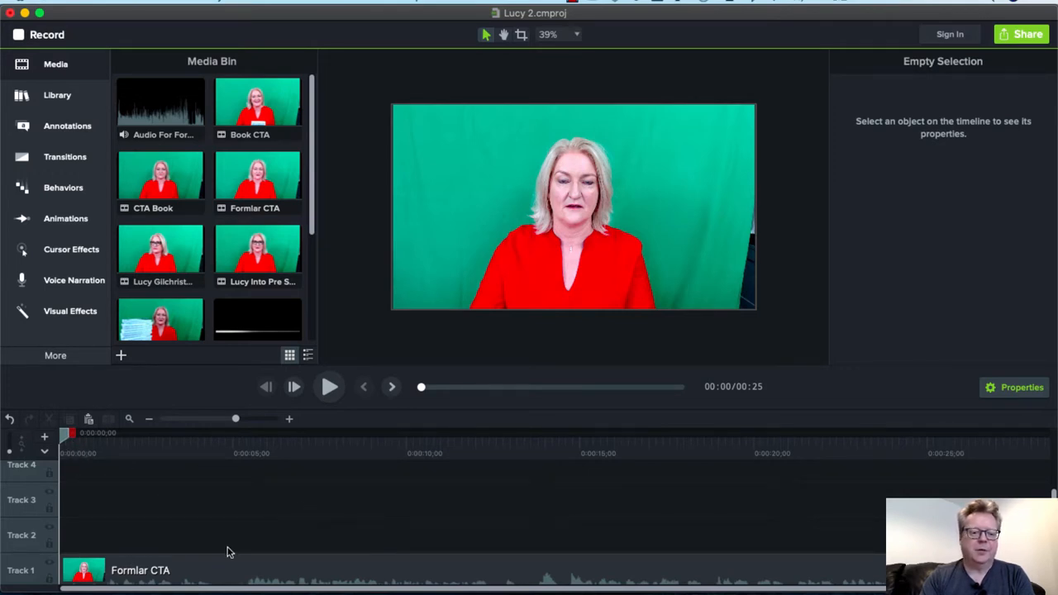
{"action": "mouse_move", "coordinate": [467, 291]}
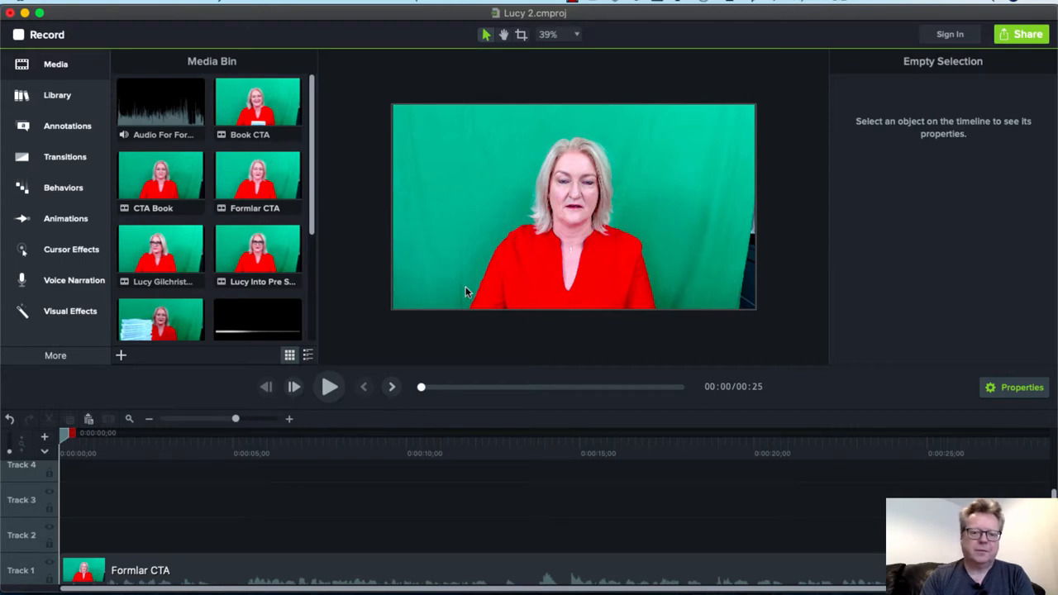
{"action": "mouse_move", "coordinate": [79, 469]}
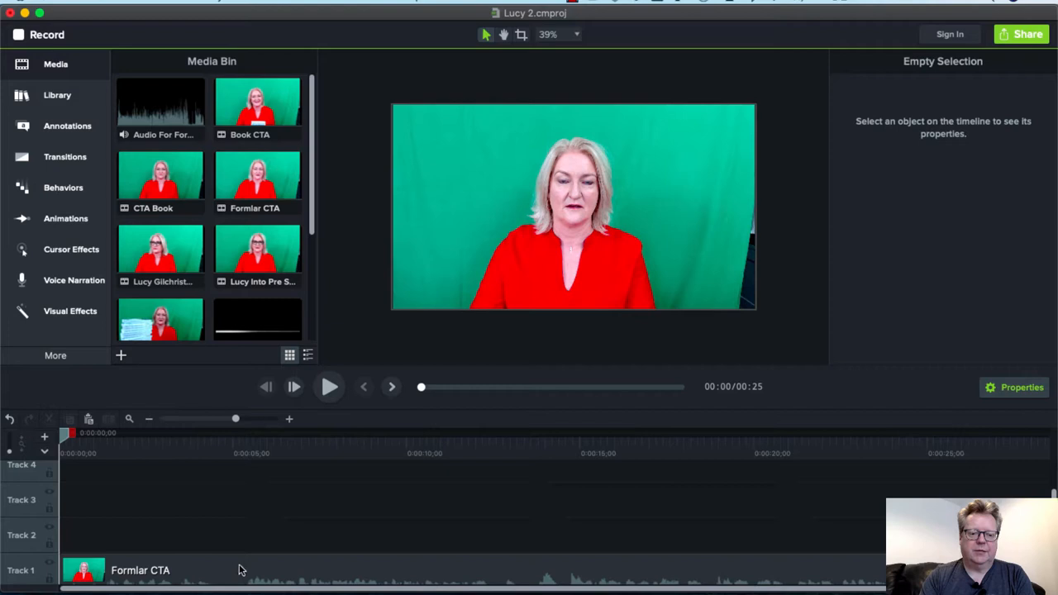
Select the Formlar CTA clip on Track 2 and show the Visual Effects collection.
{"action": "left_click", "coordinate": [140, 571]}
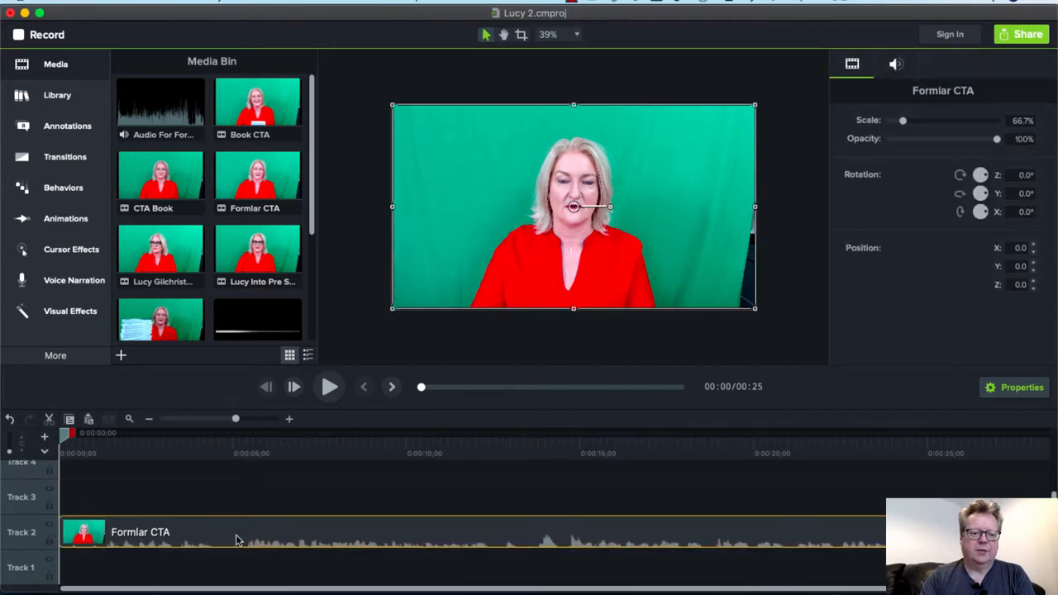
{"action": "mouse_move", "coordinate": [622, 409]}
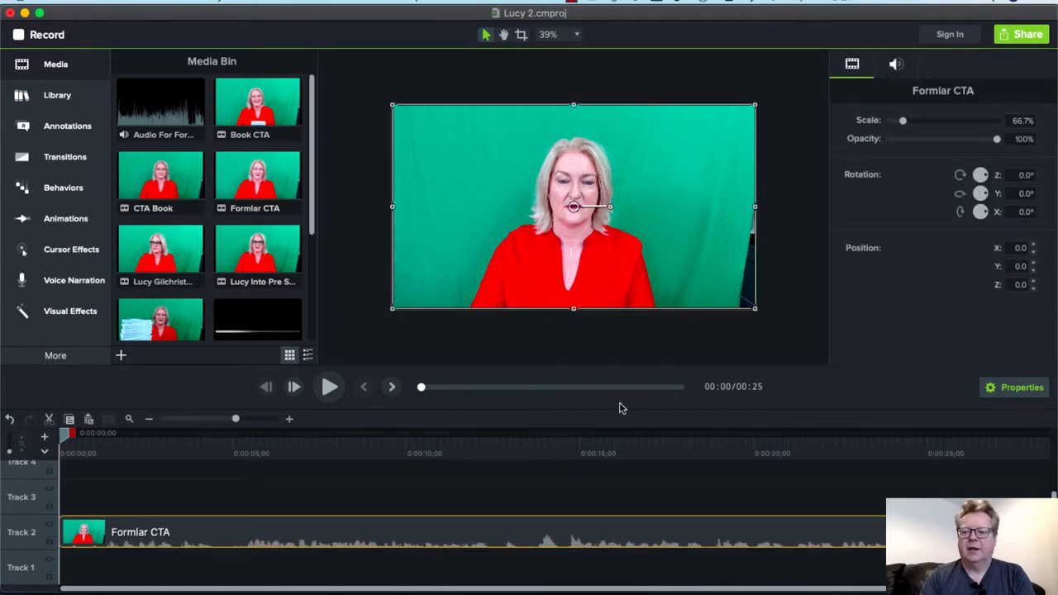
{"action": "mouse_move", "coordinate": [818, 236]}
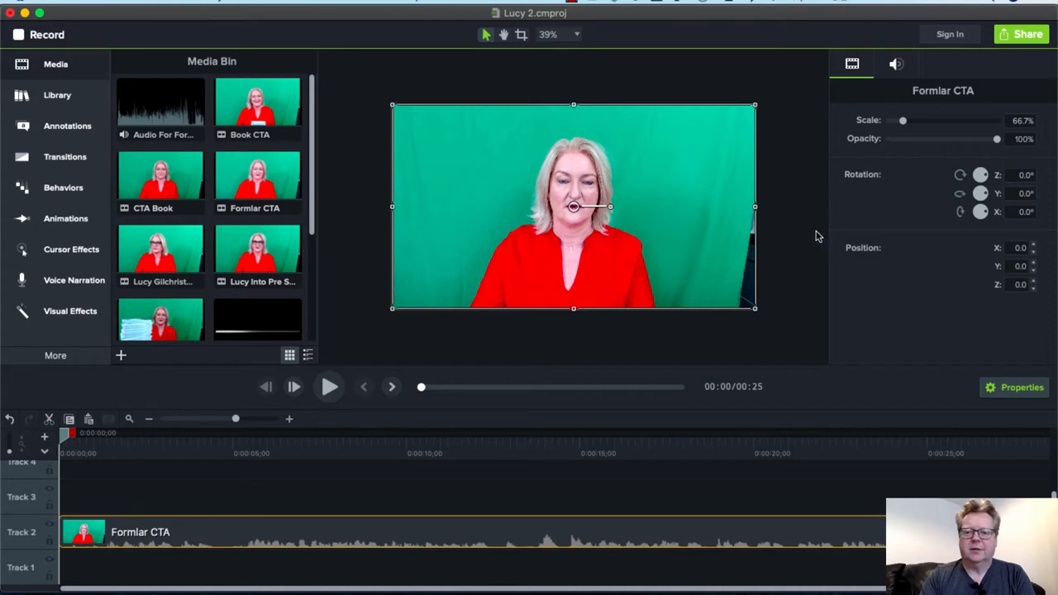
{"action": "left_click", "coordinate": [56, 356]}
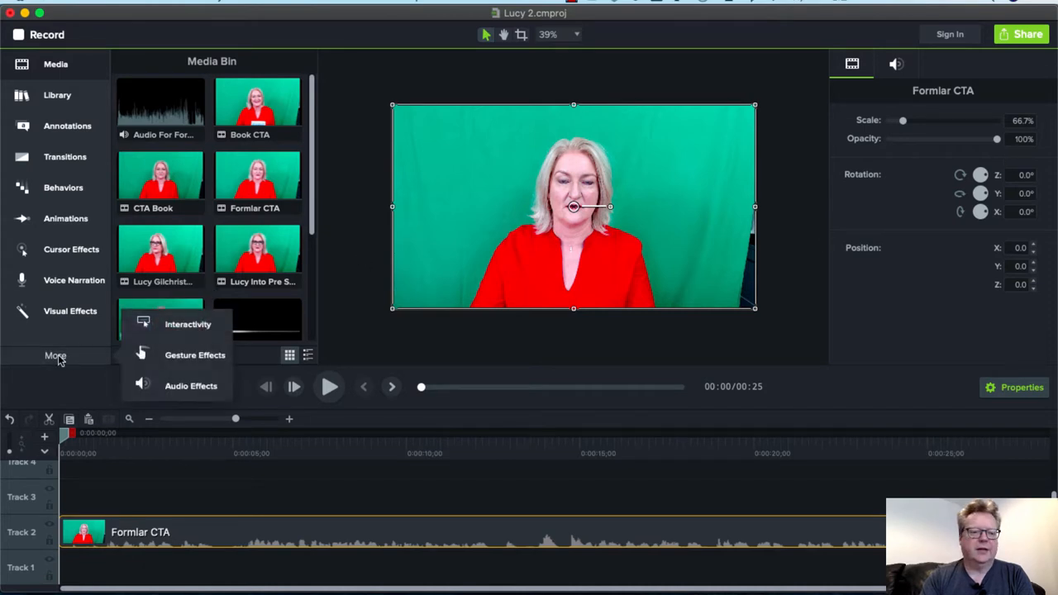
{"action": "mouse_move", "coordinate": [188, 324]}
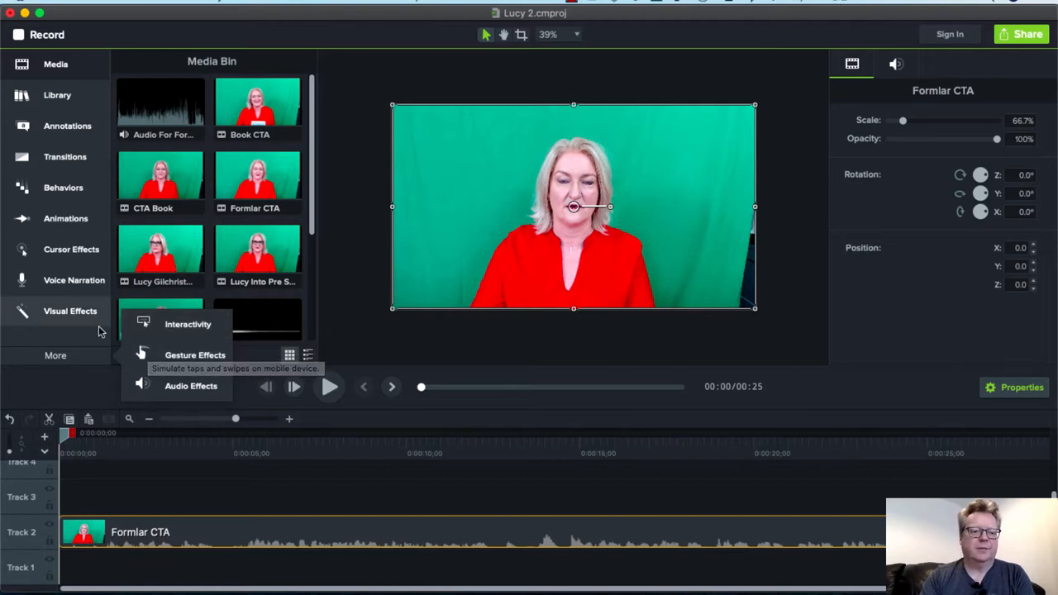
{"action": "left_click", "coordinate": [70, 311]}
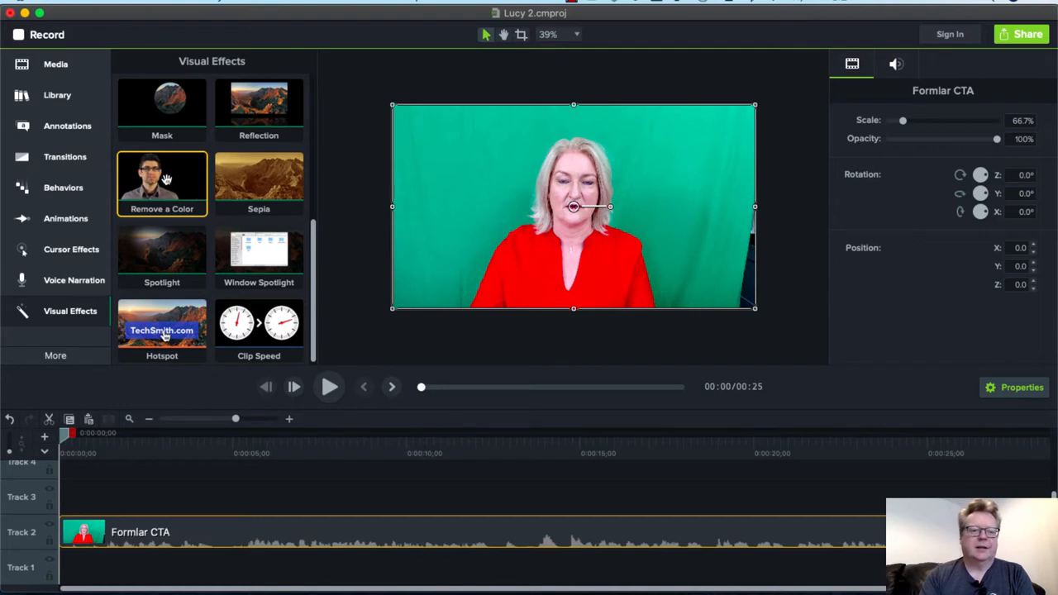
Apply Remove a Color to Formlar CTA and sample the green backdrop as the colour.
{"action": "left_click_drag", "start_coordinate": [162, 180], "coordinate": [115, 405]}
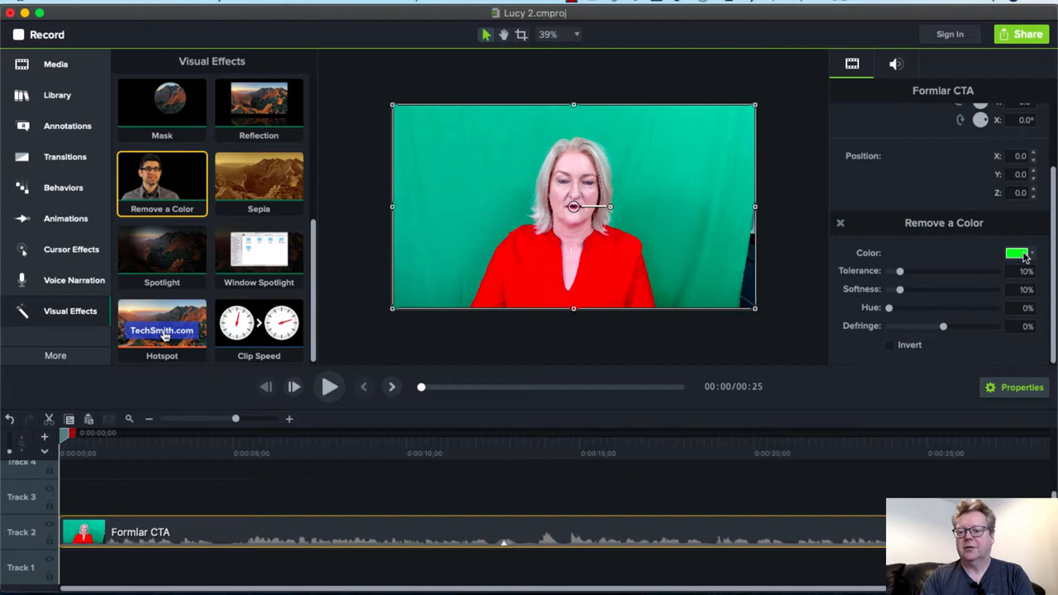
{"action": "left_click", "coordinate": [1018, 253]}
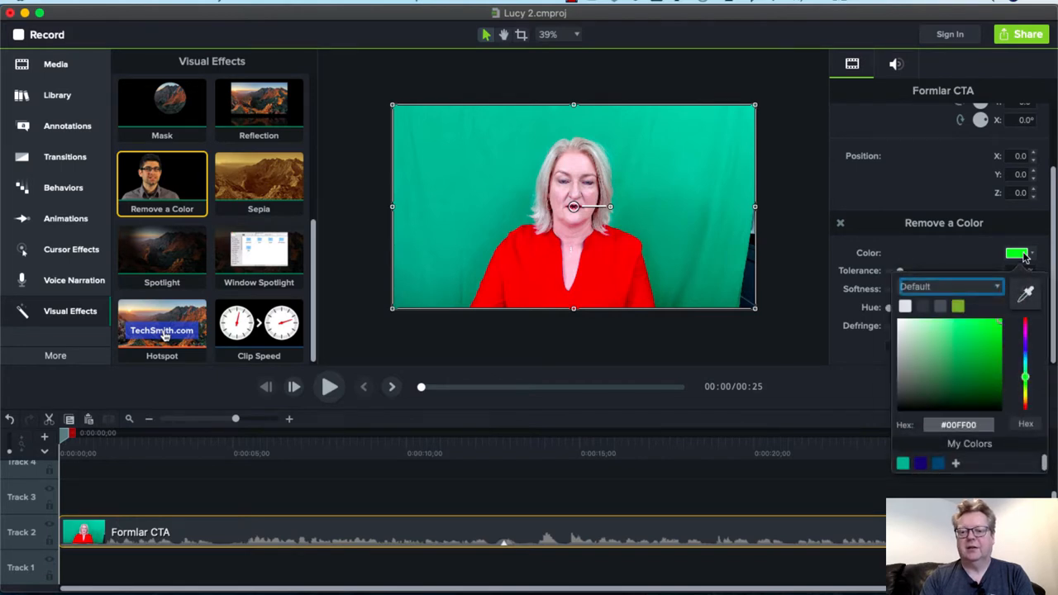
{"action": "mouse_move", "coordinate": [700, 185]}
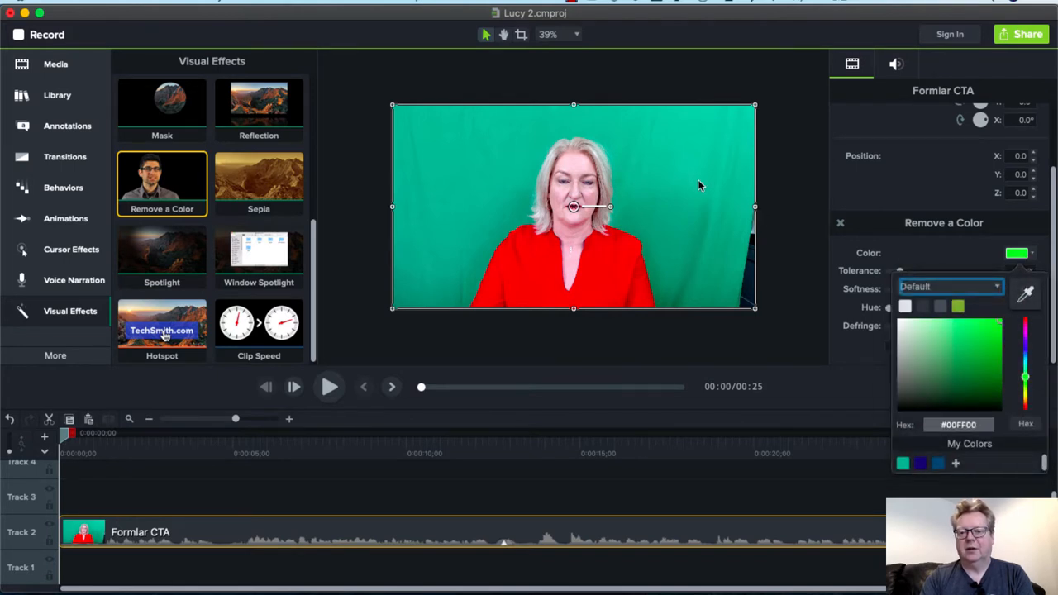
{"action": "mouse_move", "coordinate": [765, 200]}
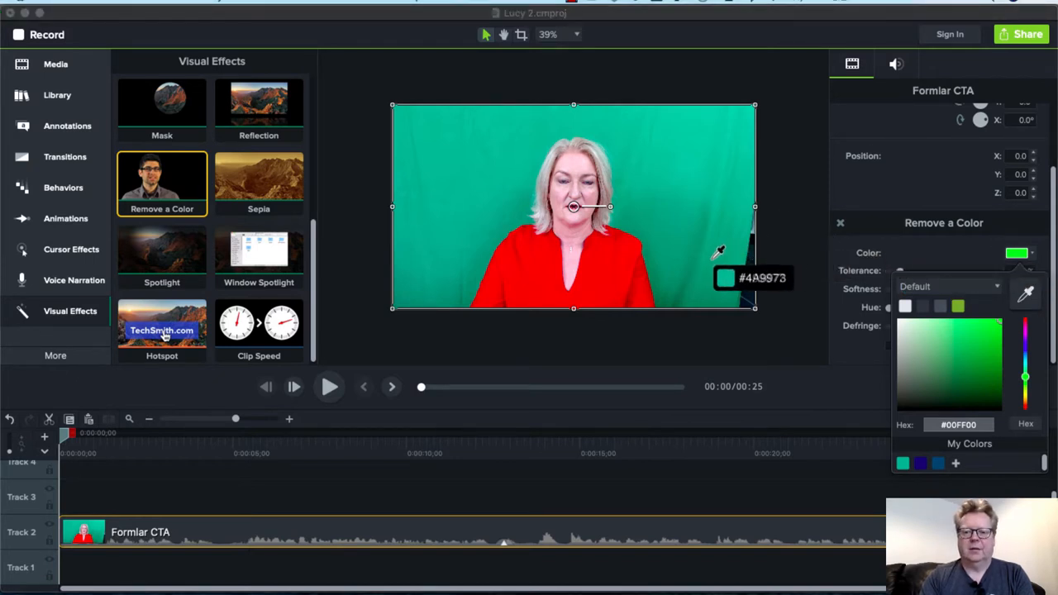
{"action": "mouse_move", "coordinate": [697, 265]}
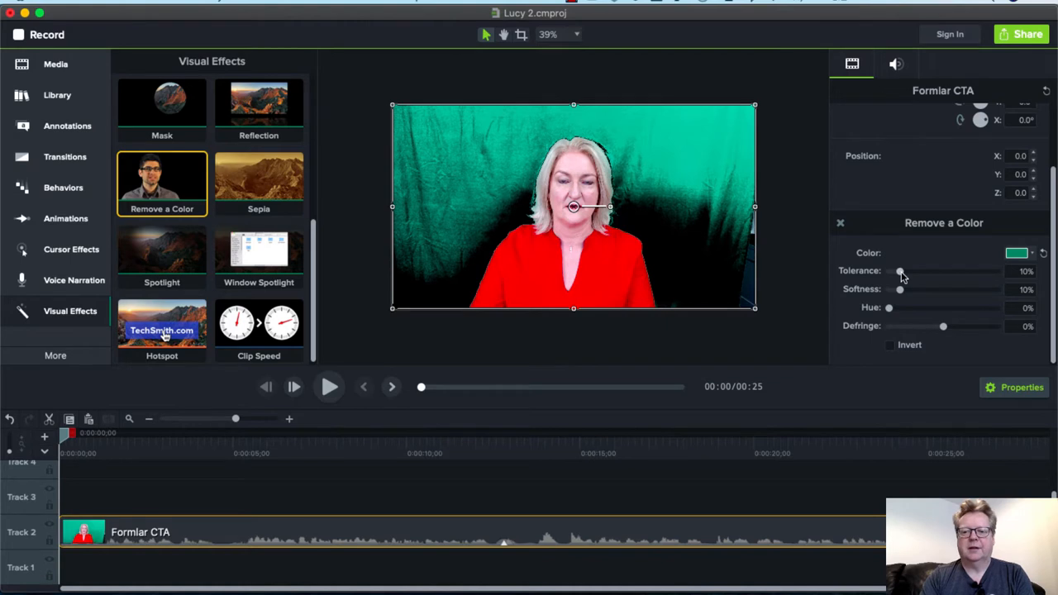
Set Remove a Color tolerance to 28% and edge softness to 4%.
{"action": "left_click_drag", "start_coordinate": [901, 271], "coordinate": [913, 271]}
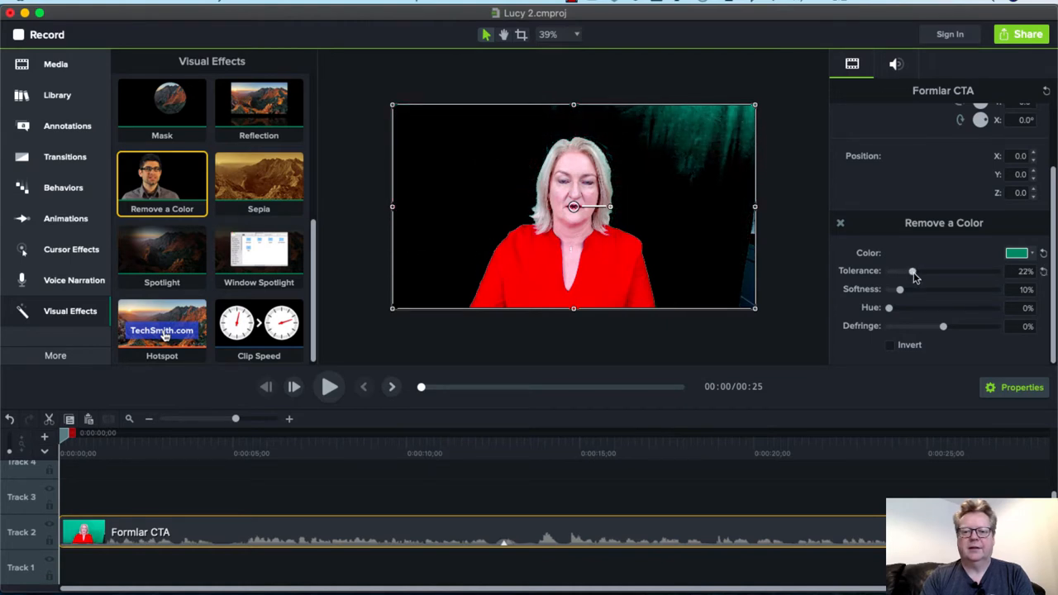
{"action": "left_click_drag", "start_coordinate": [912, 271], "coordinate": [918, 271]}
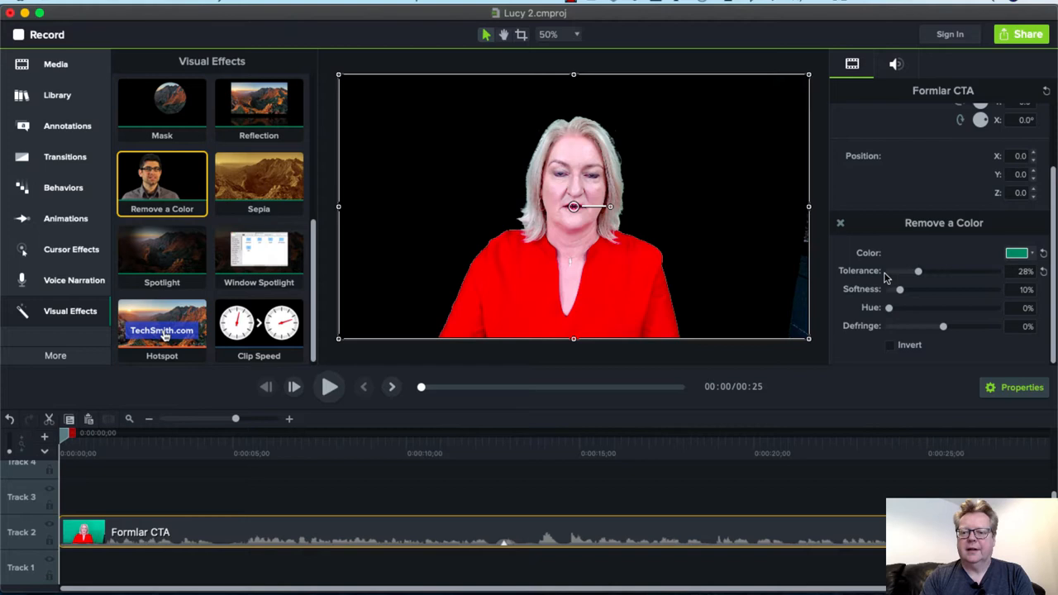
{"action": "left_click_drag", "start_coordinate": [900, 289], "coordinate": [909, 289]}
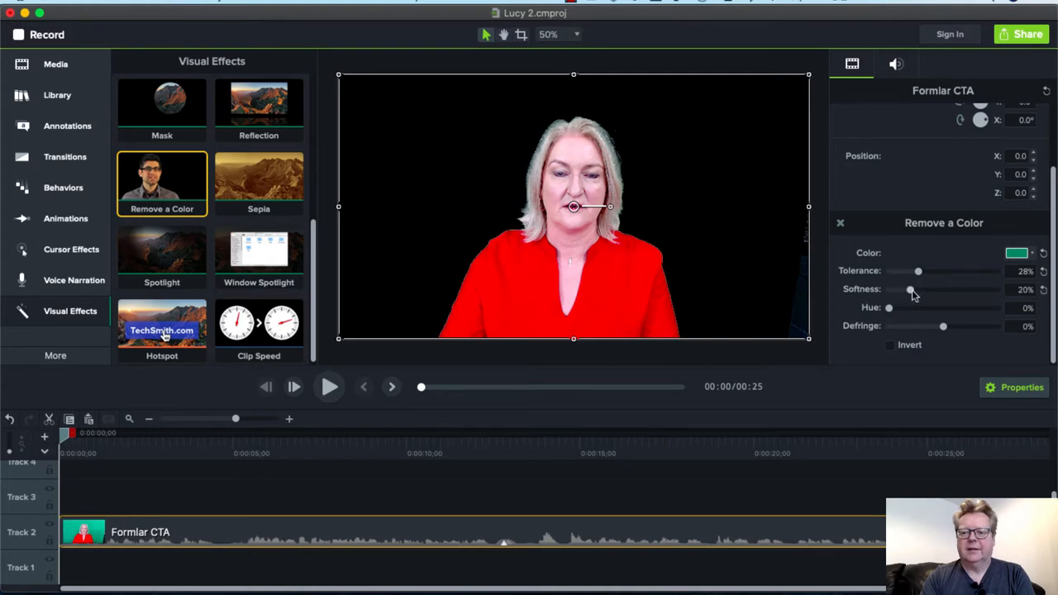
{"action": "left_click_drag", "start_coordinate": [909, 290], "coordinate": [900, 290]}
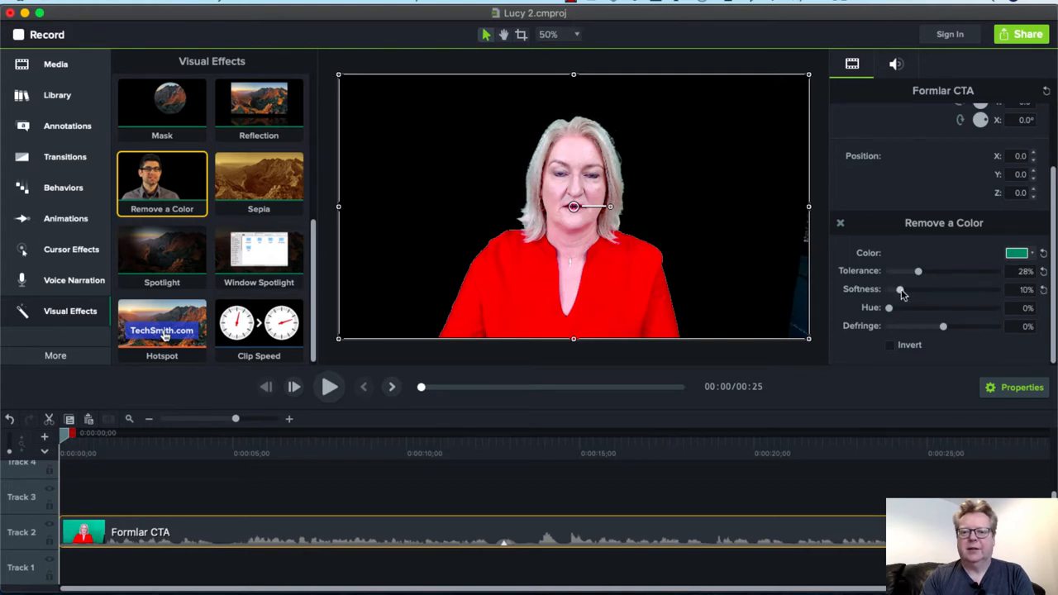
{"action": "left_click_drag", "start_coordinate": [901, 289], "coordinate": [895, 289]}
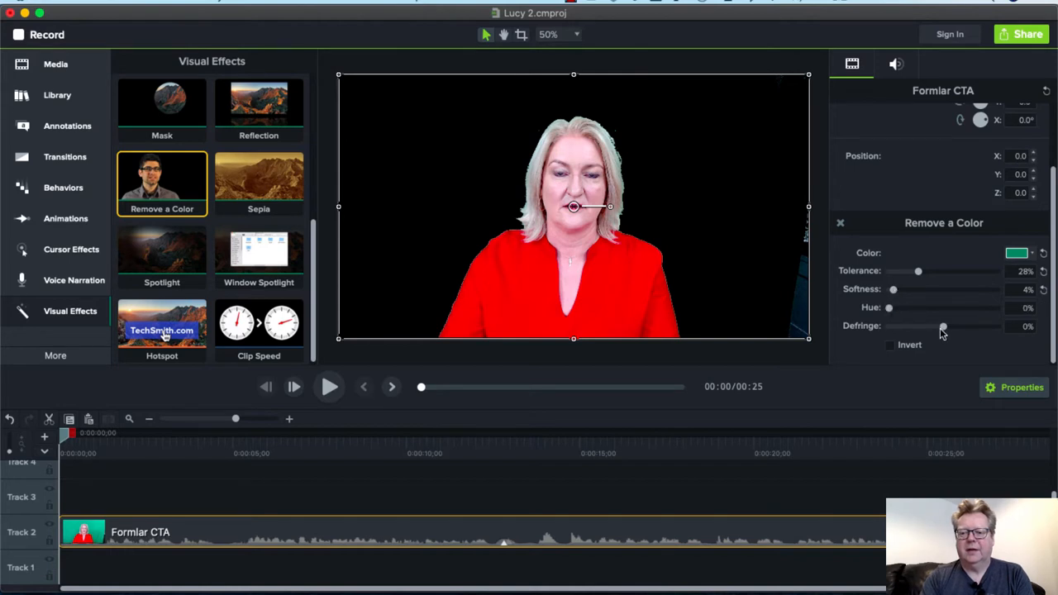
Adjust the defringe amount until it settles at about -9%.
{"action": "left_click_drag", "start_coordinate": [942, 326], "coordinate": [924, 326]}
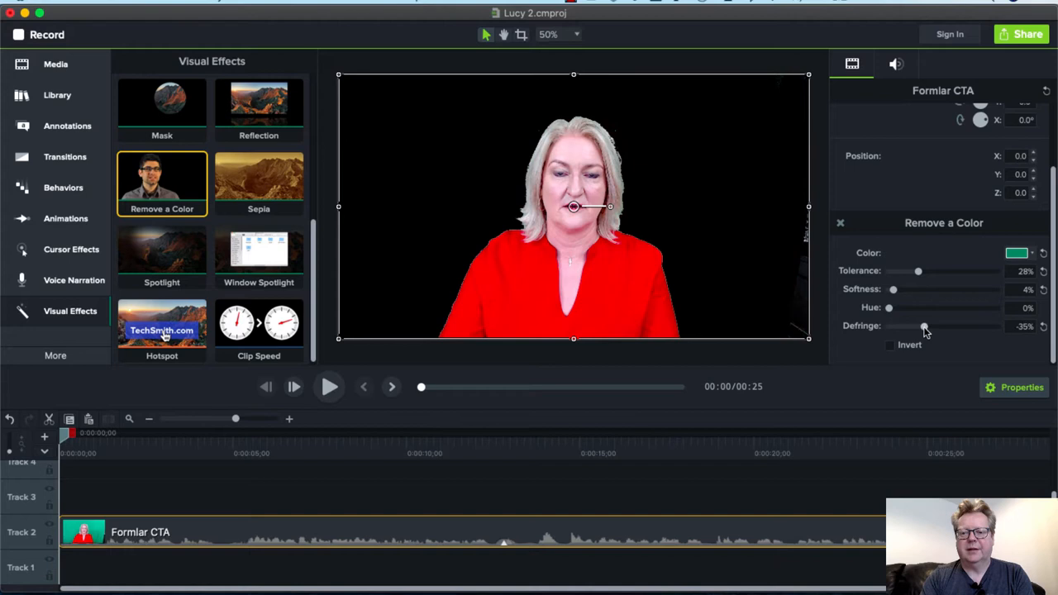
{"action": "left_click_drag", "start_coordinate": [924, 325], "coordinate": [906, 326]}
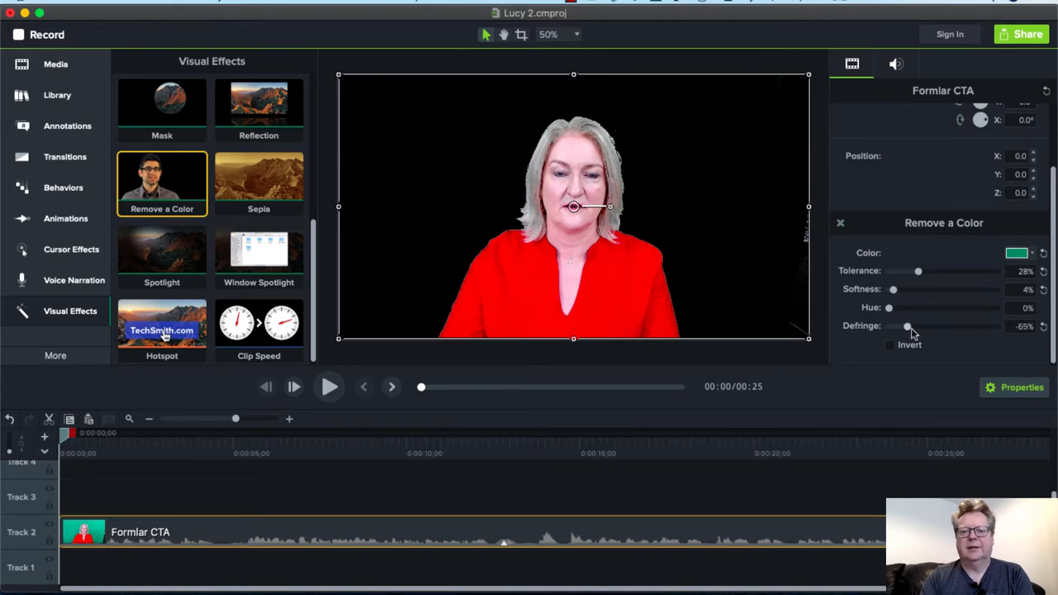
{"action": "left_click_drag", "start_coordinate": [907, 325], "coordinate": [923, 325]}
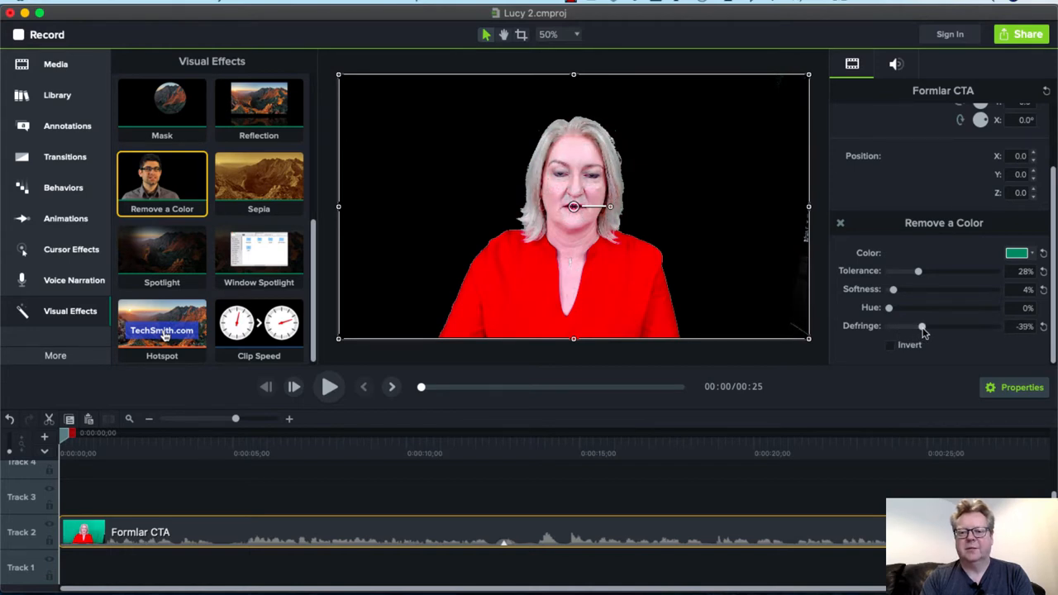
{"action": "left_click_drag", "start_coordinate": [922, 326], "coordinate": [939, 327]}
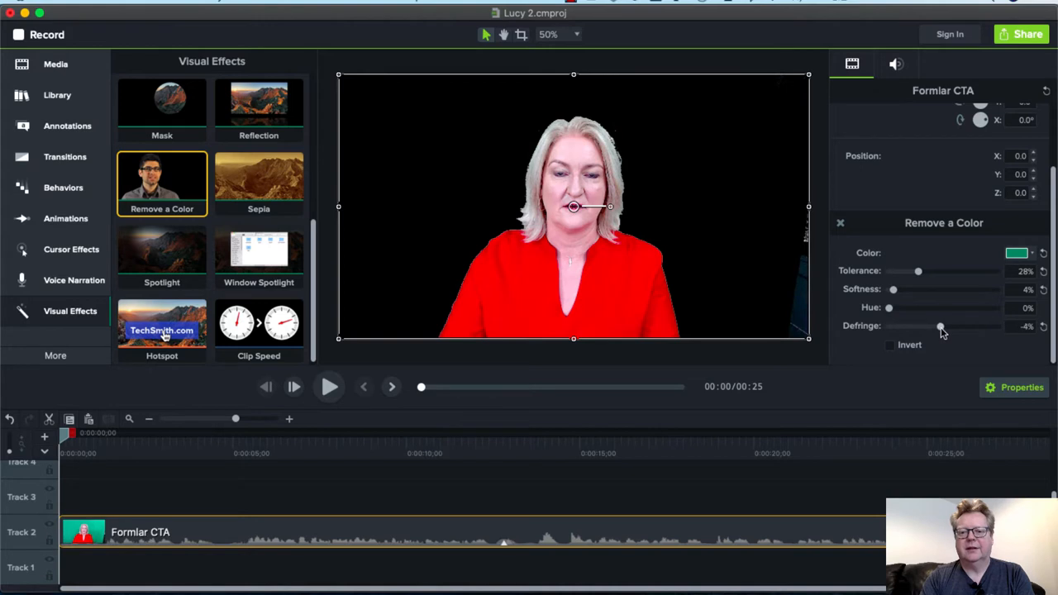
{"action": "left_click_drag", "start_coordinate": [939, 327], "coordinate": [936, 327]}
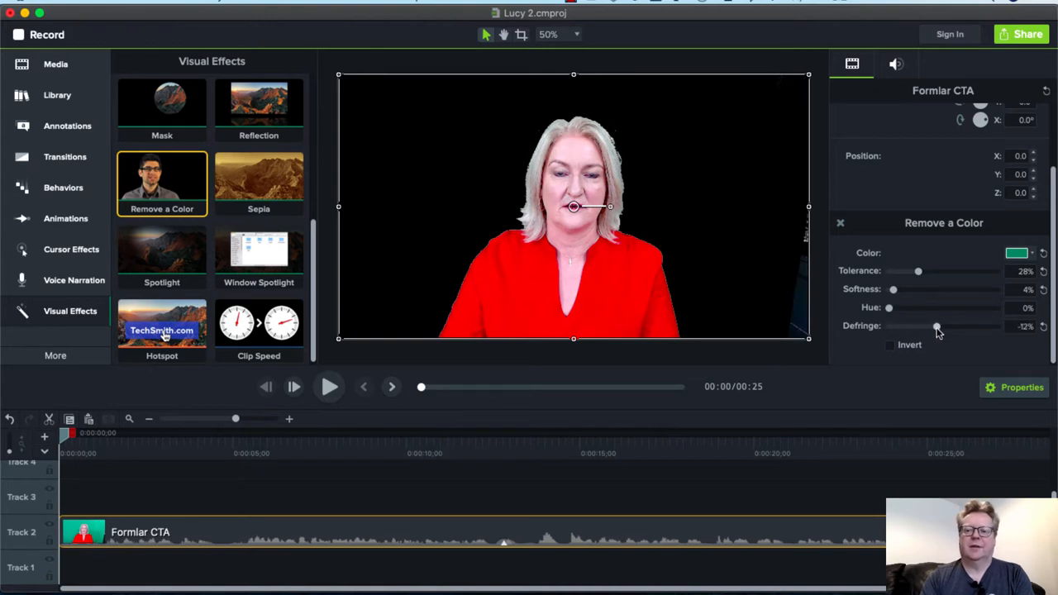
{"action": "left_click_drag", "start_coordinate": [936, 325], "coordinate": [939, 325]}
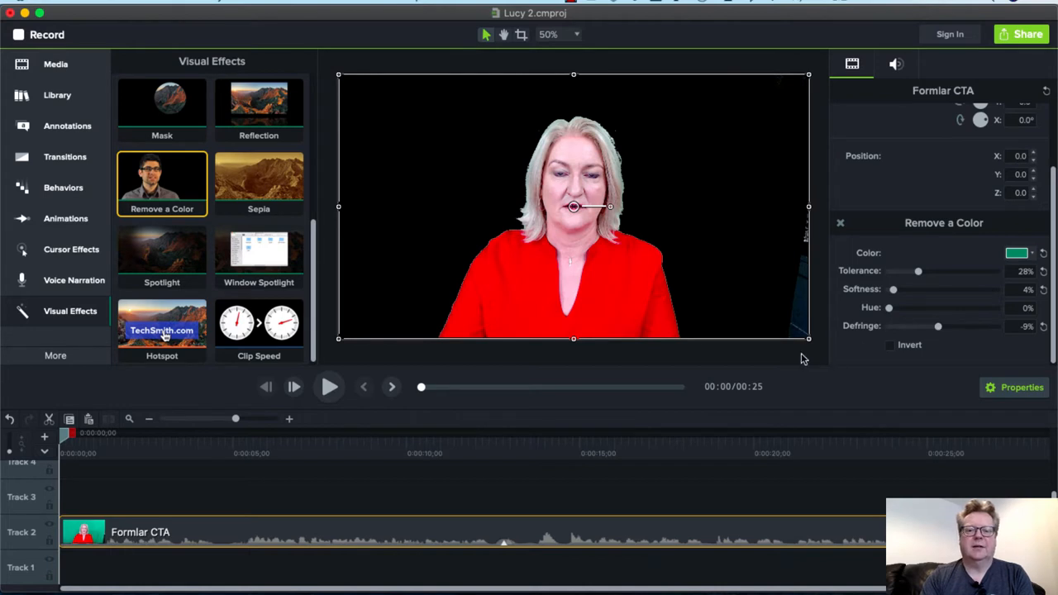
{"action": "mouse_move", "coordinate": [297, 453]}
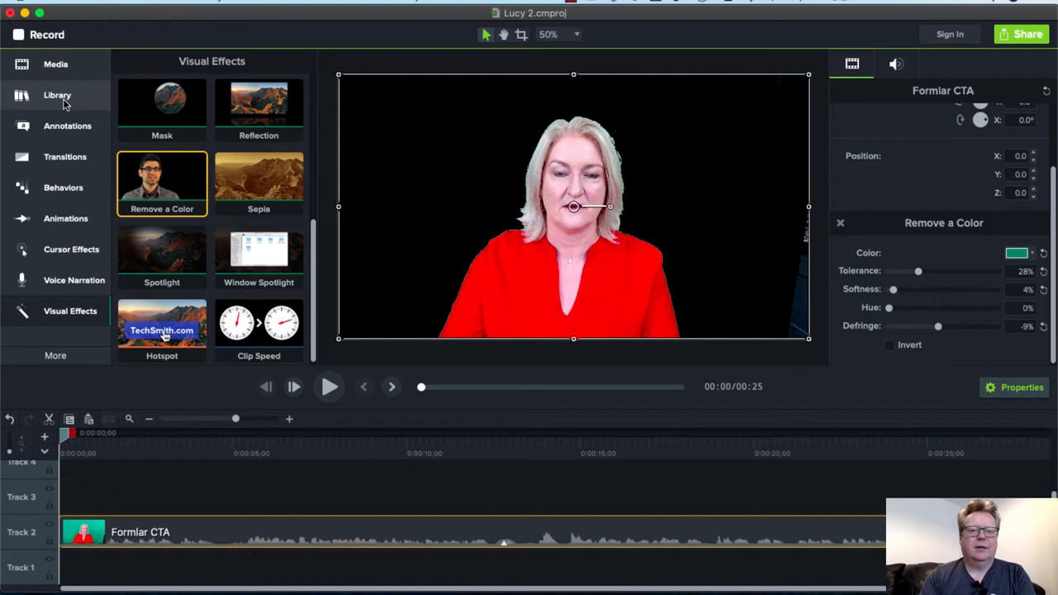
{"action": "mouse_move", "coordinate": [57, 95]}
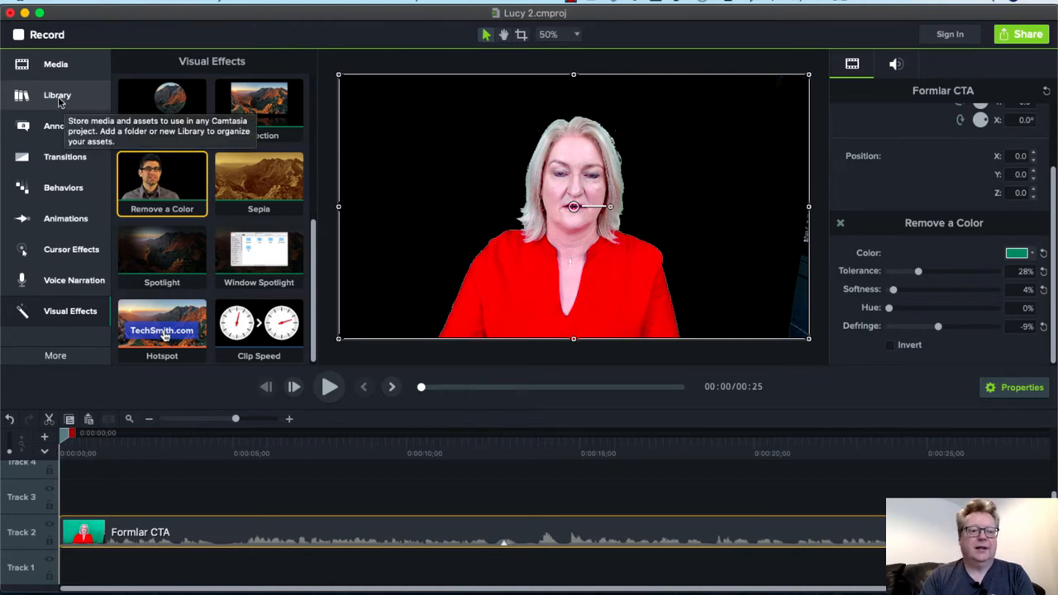
Add a white Basic callout from Annotations and shrink it near the presenter's face.
{"action": "left_click", "coordinate": [57, 95]}
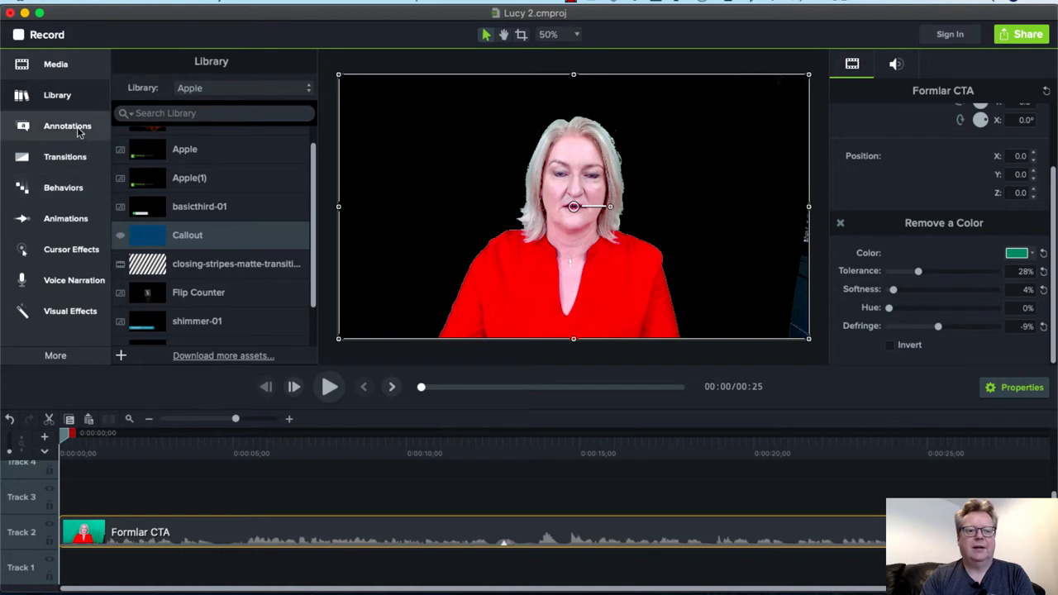
{"action": "left_click", "coordinate": [67, 125]}
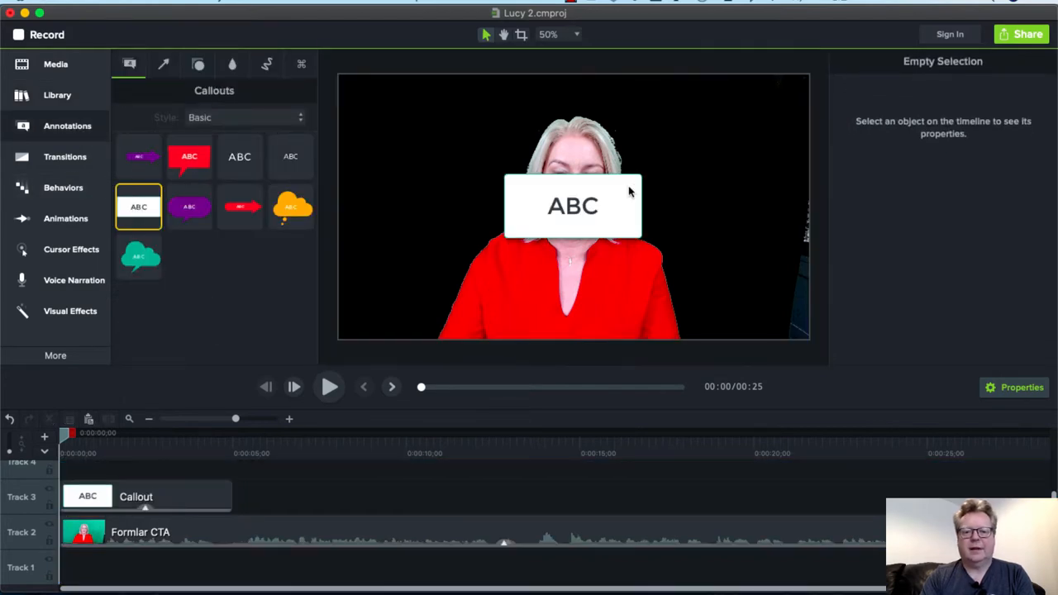
{"action": "left_click", "coordinate": [572, 206]}
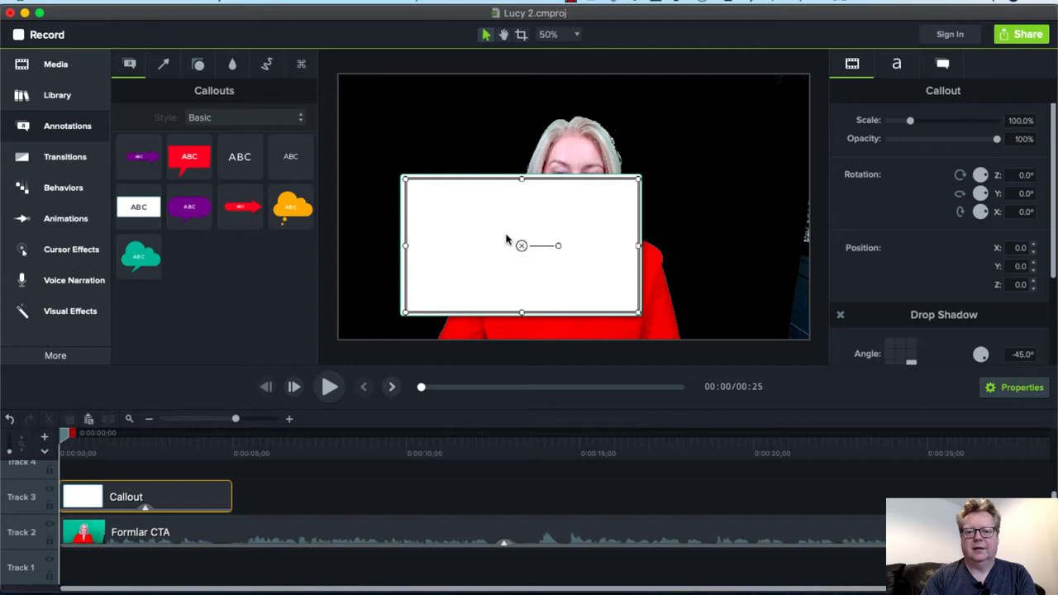
{"action": "left_click_drag", "start_coordinate": [521, 246], "coordinate": [568, 218]}
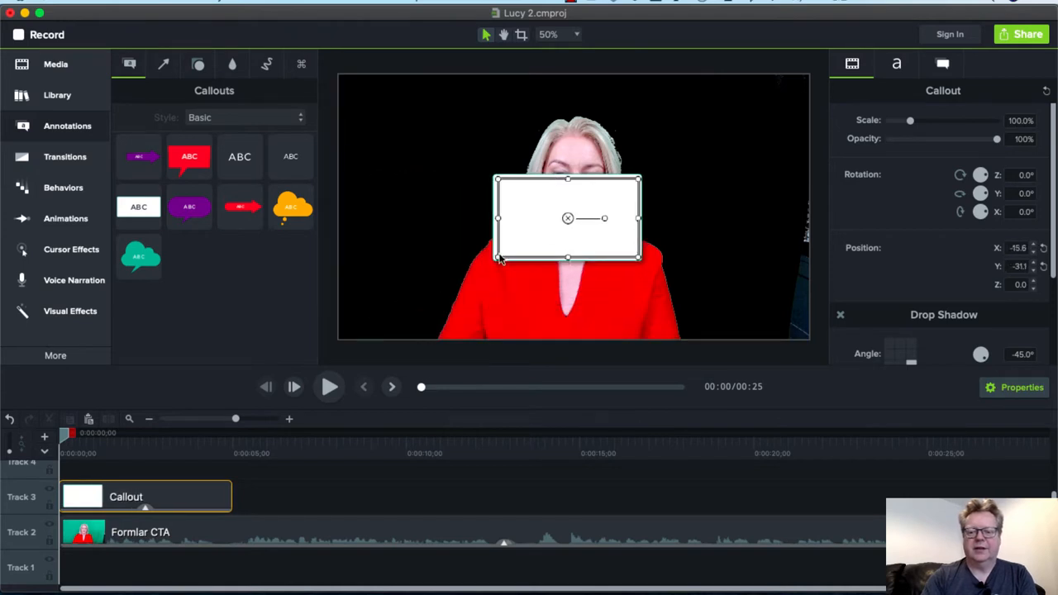
{"action": "mouse_move", "coordinate": [853, 242]}
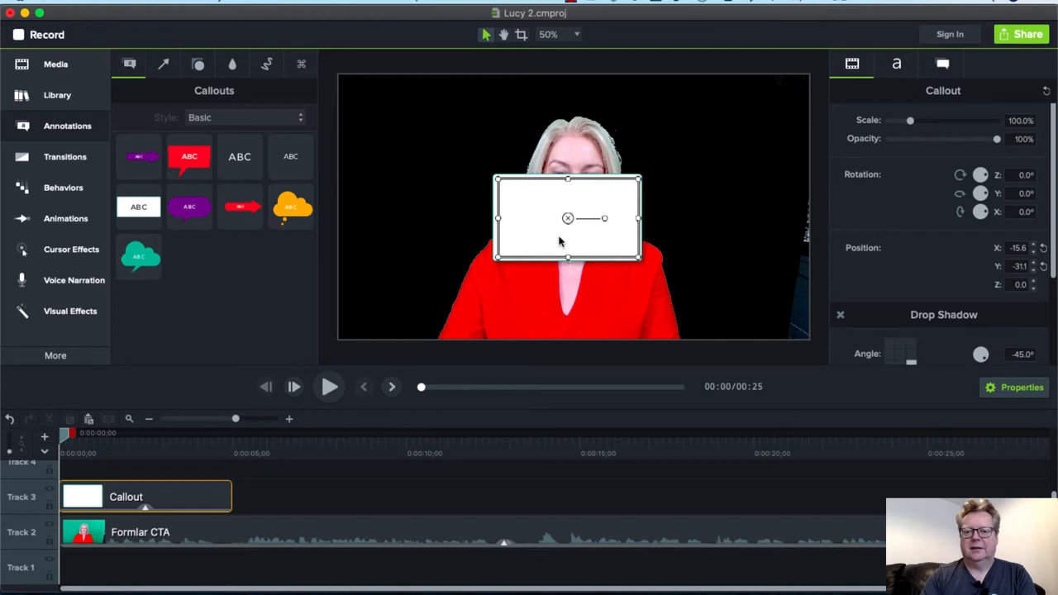
Fill the callout with the saved dark blue #15456A.
{"action": "left_click", "coordinate": [942, 64]}
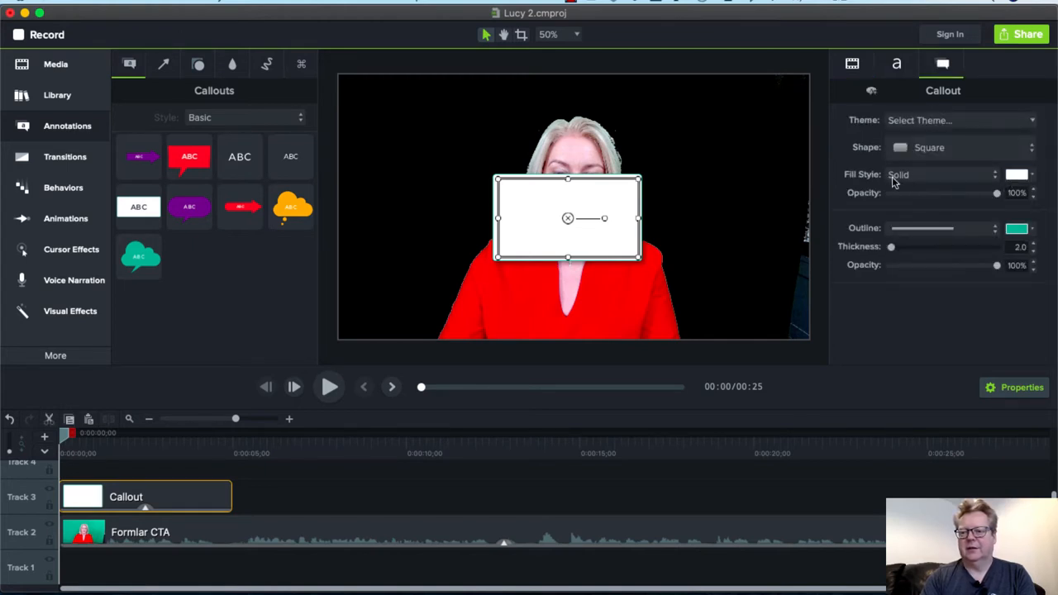
{"action": "left_click", "coordinate": [1016, 174]}
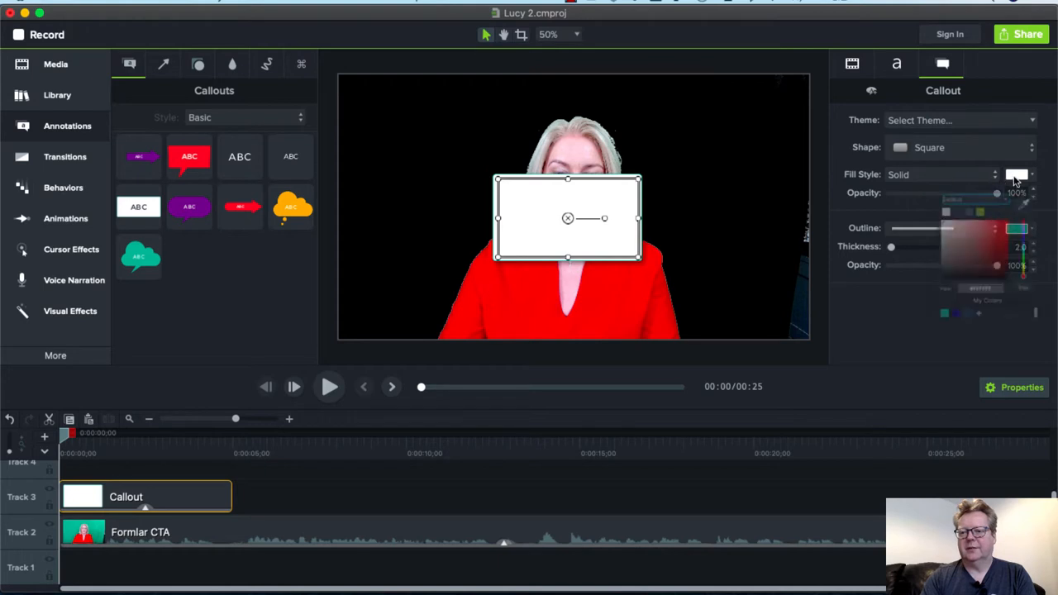
{"action": "left_click", "coordinate": [1018, 174]}
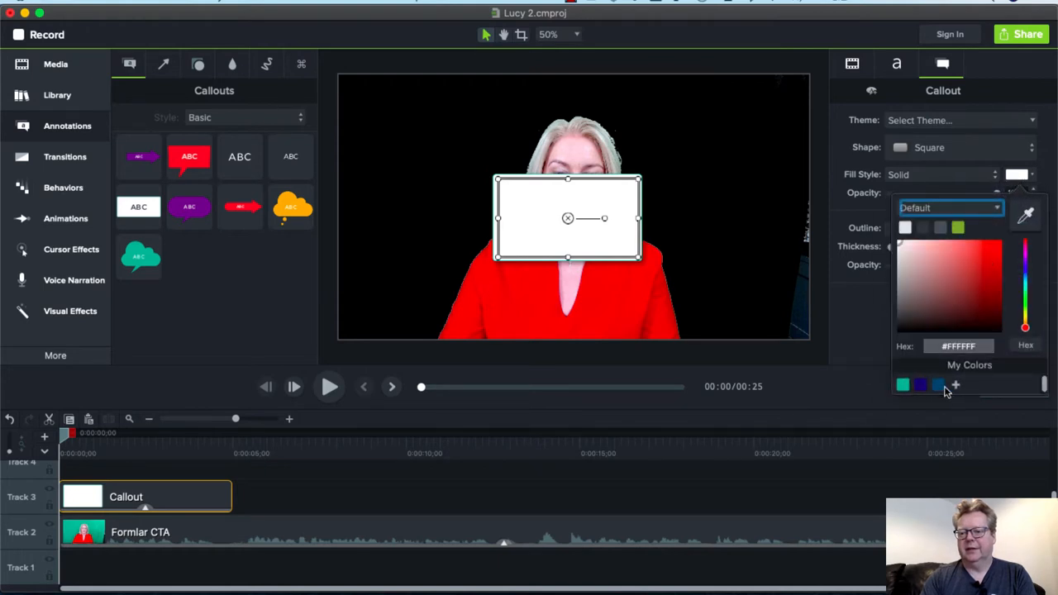
{"action": "left_click", "coordinate": [981, 293]}
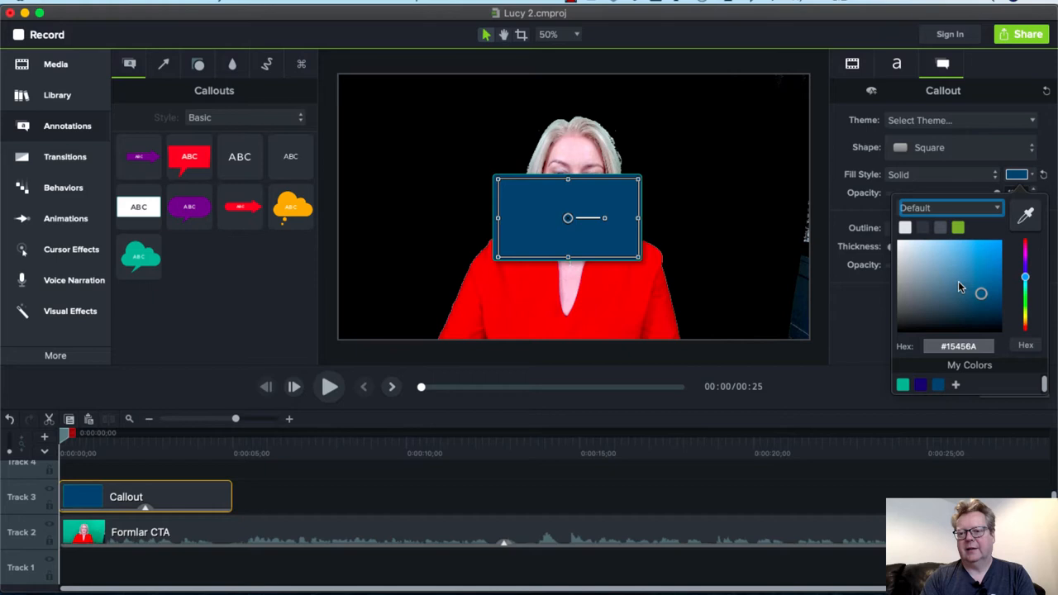
{"action": "mouse_move", "coordinate": [585, 234]}
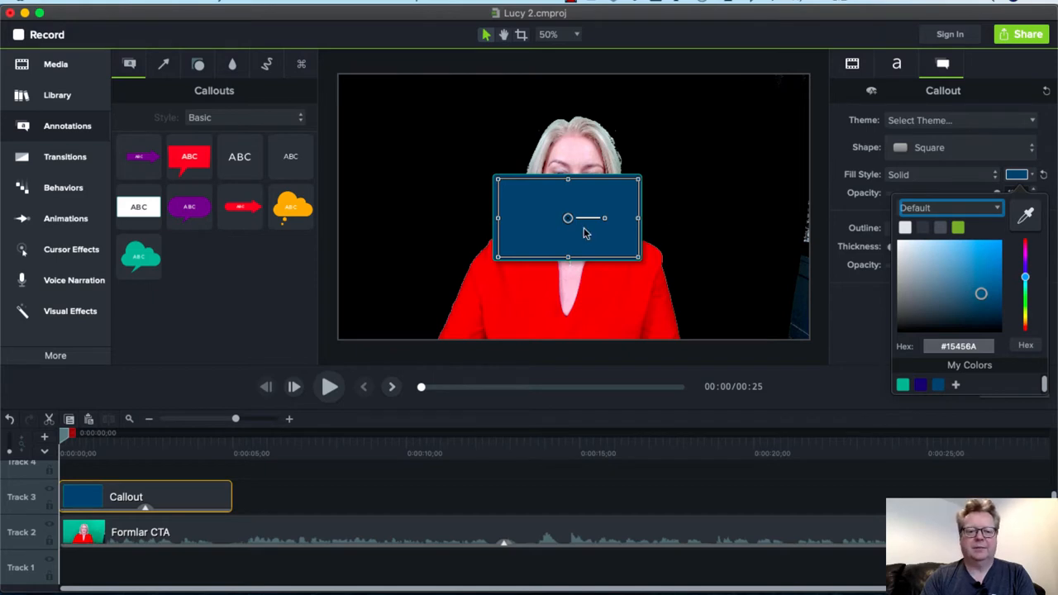
{"action": "mouse_move", "coordinate": [182, 461]}
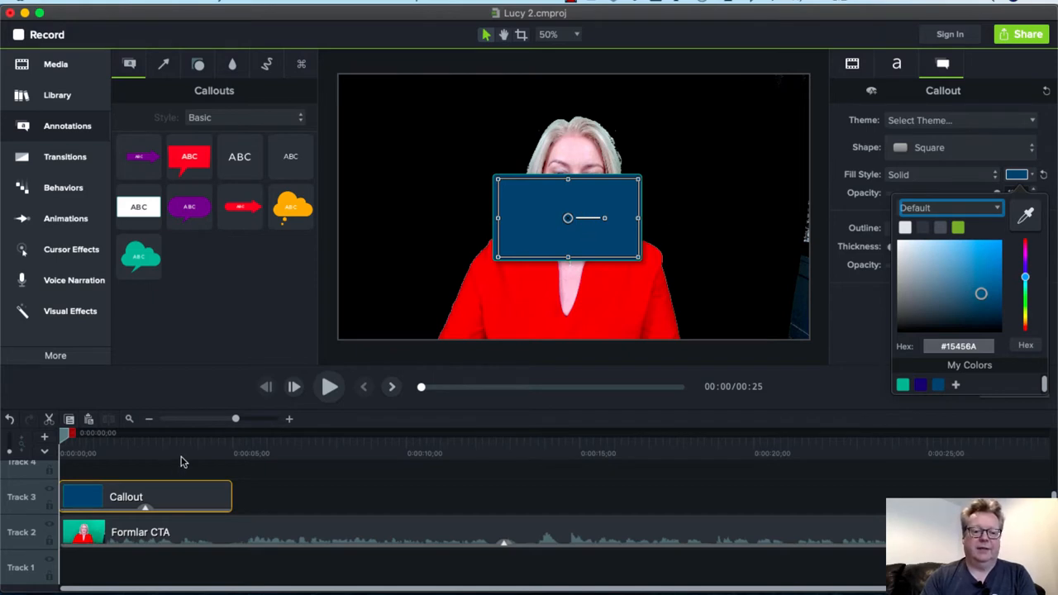
{"action": "mouse_move", "coordinate": [400, 310]}
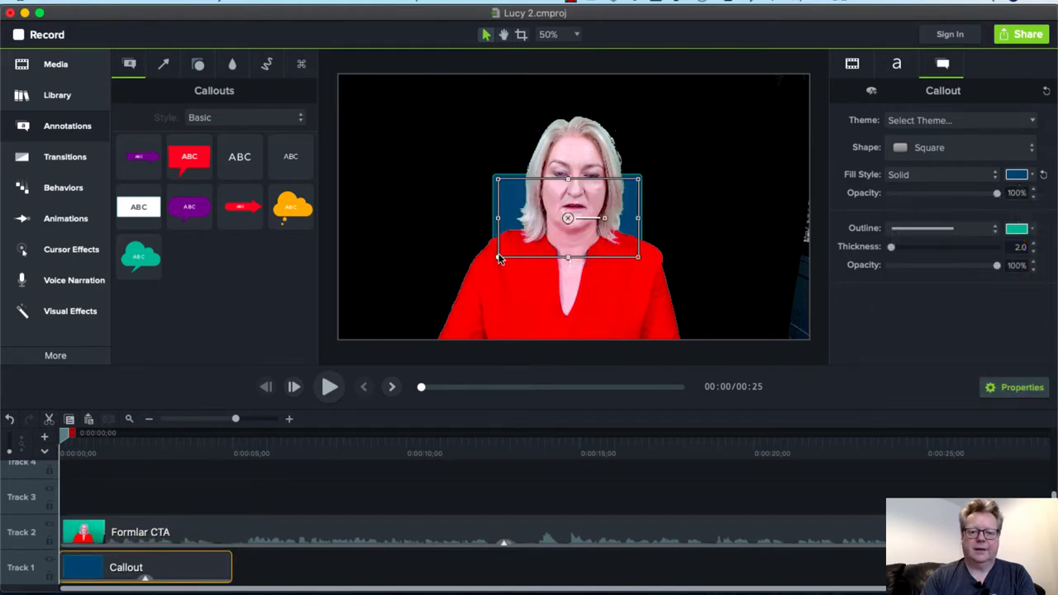
Stretch the dark-blue callout to cover the whole canvas.
{"action": "left_click_drag", "start_coordinate": [500, 258], "coordinate": [349, 339]}
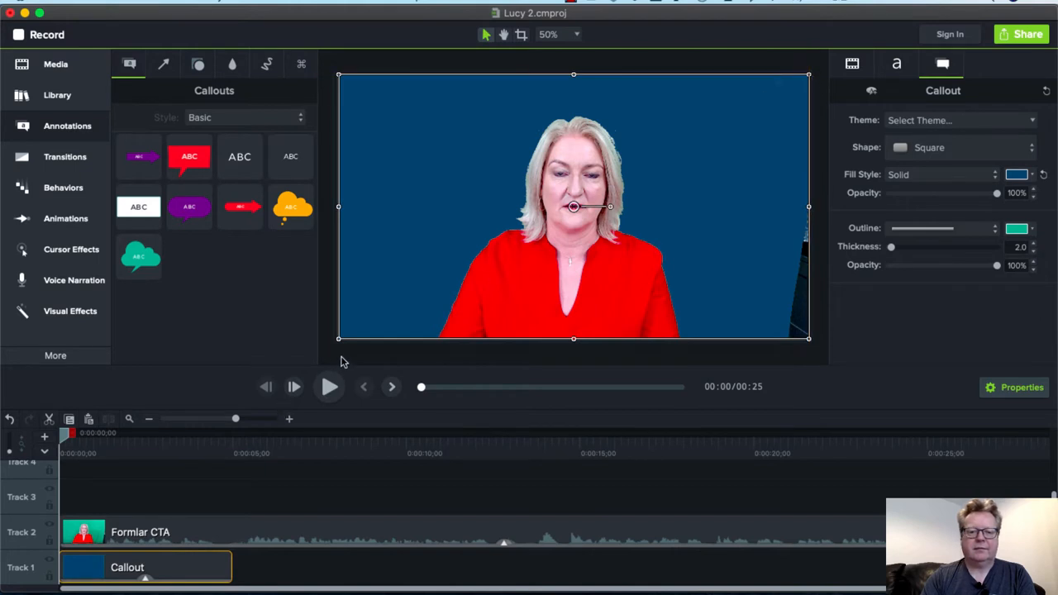
Crop the dark sliver off the presenter clip's right edge, then reselect the blue callout.
{"action": "left_click", "coordinate": [785, 318]}
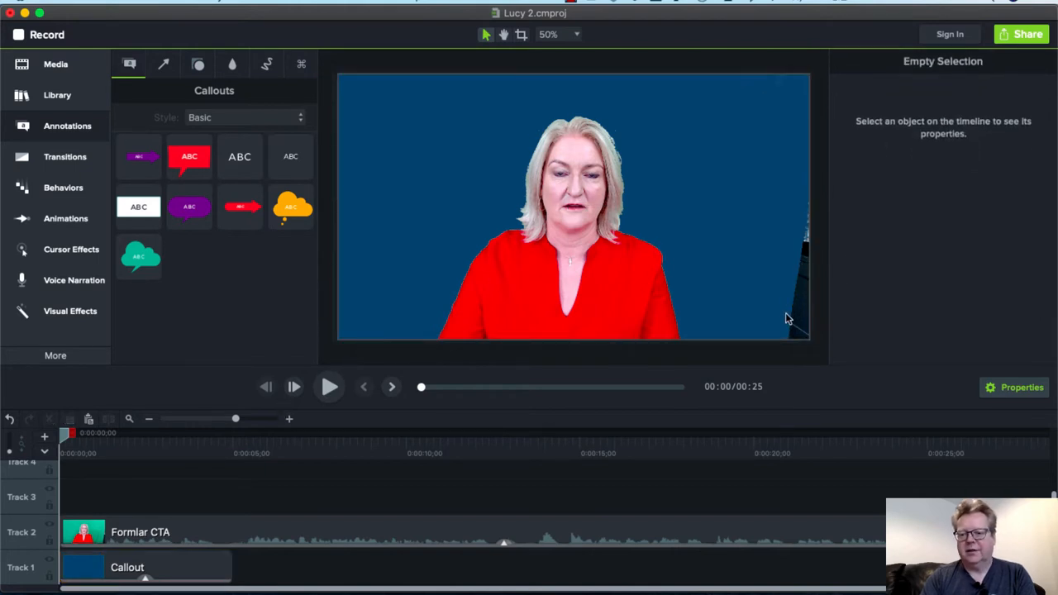
{"action": "left_click", "coordinate": [127, 567]}
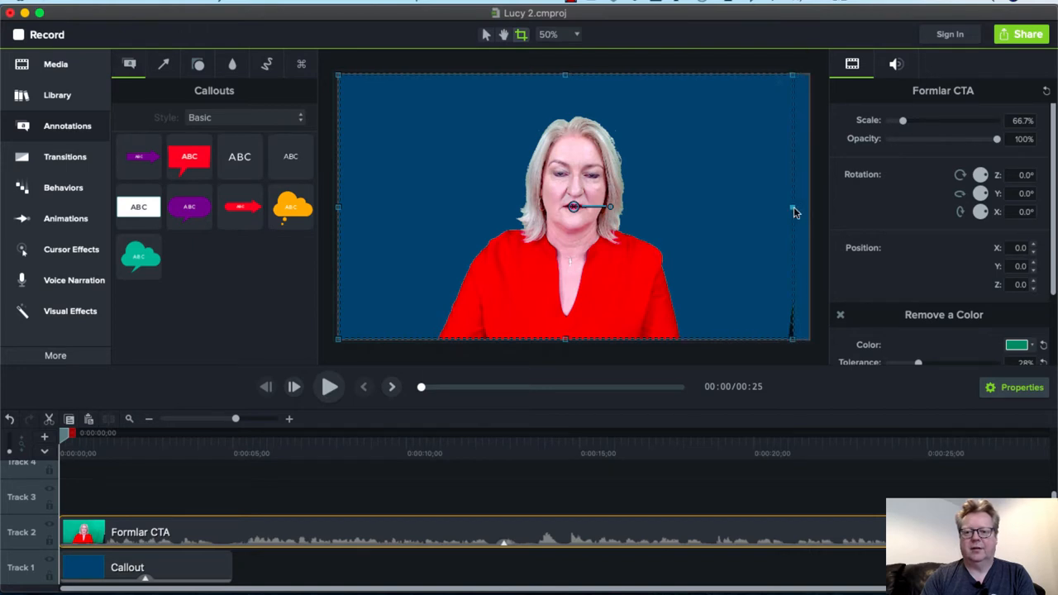
{"action": "left_click_drag", "start_coordinate": [793, 207], "coordinate": [777, 206]}
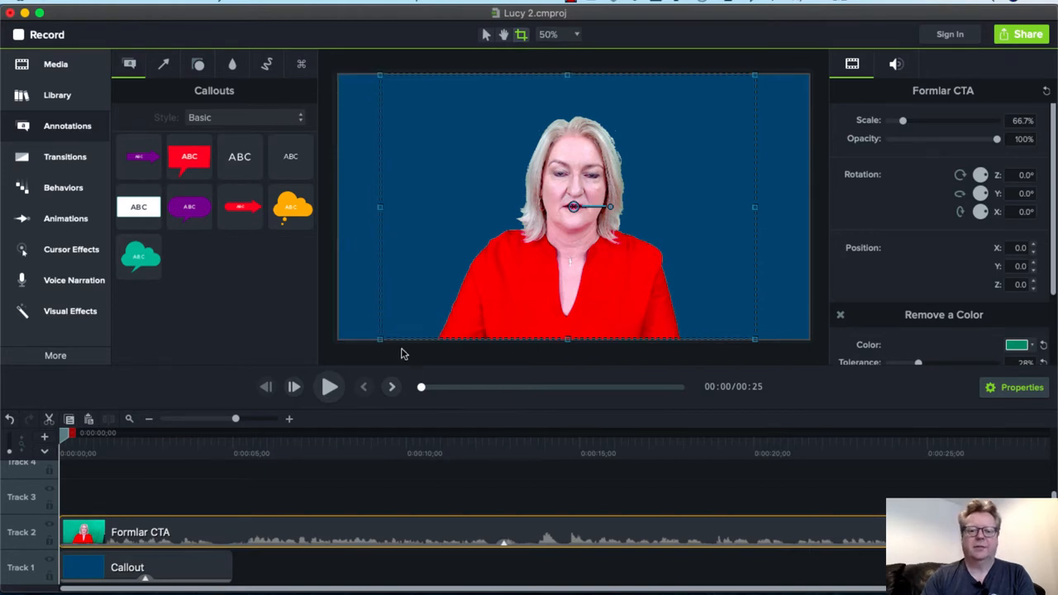
{"action": "left_click", "coordinate": [145, 567]}
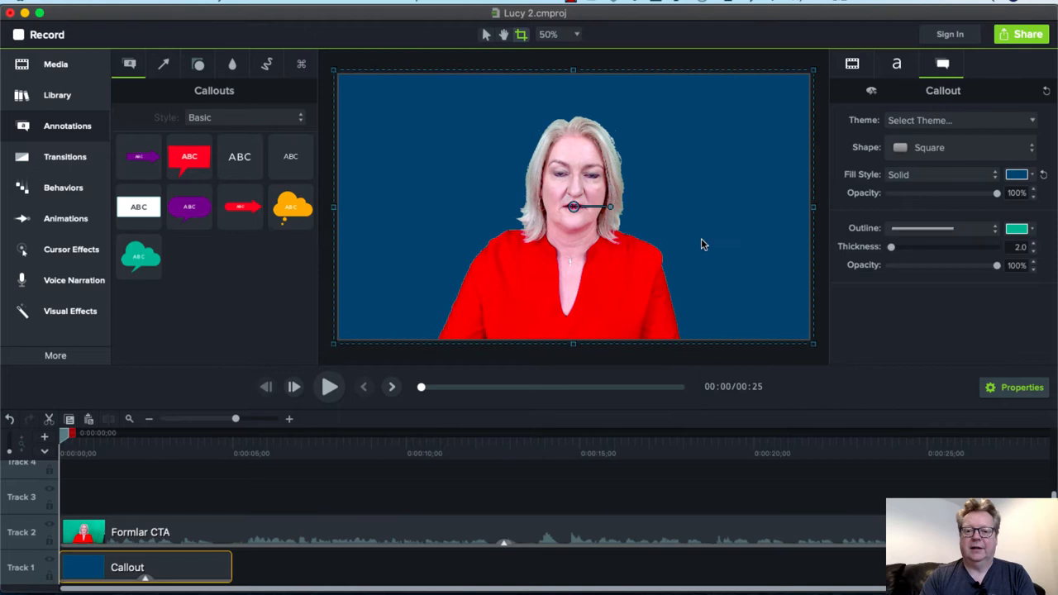
{"action": "mouse_move", "coordinate": [707, 310]}
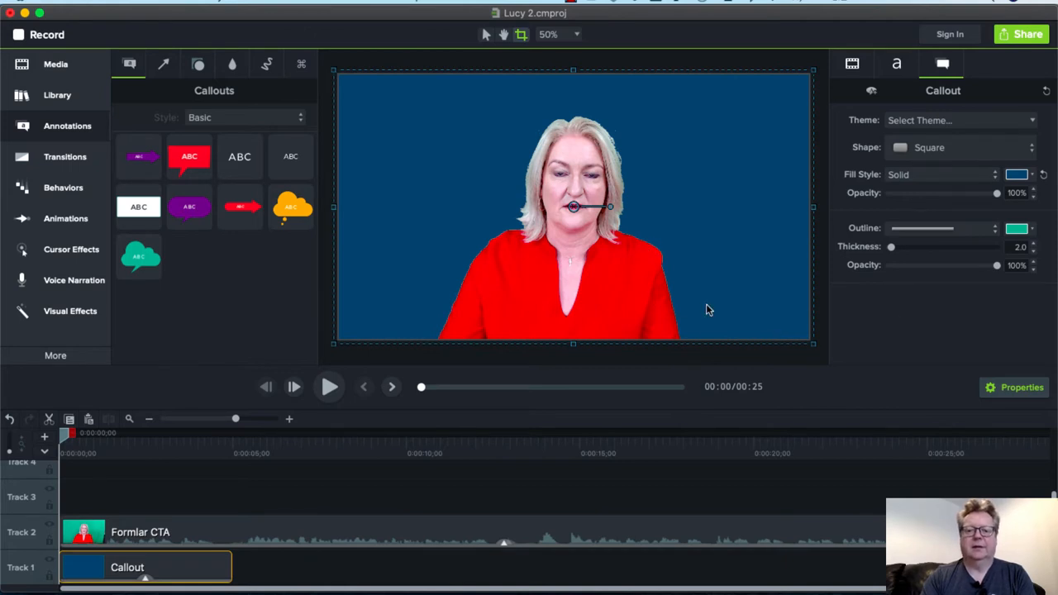
Preview the composite and reposition the presenter toward the right, around X 428.
{"action": "left_click", "coordinate": [328, 387]}
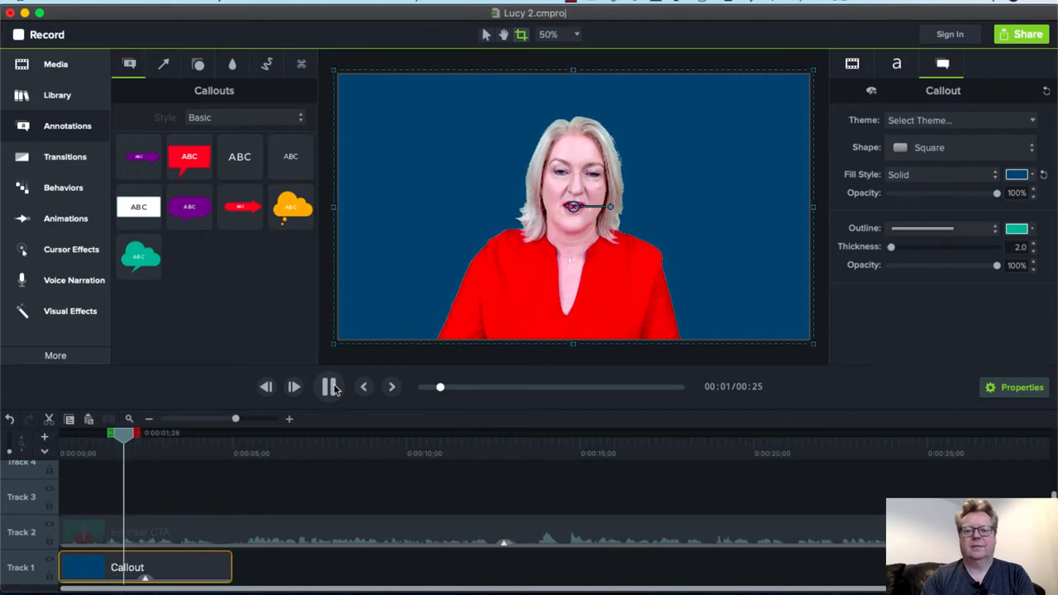
{"action": "left_click", "coordinate": [329, 386]}
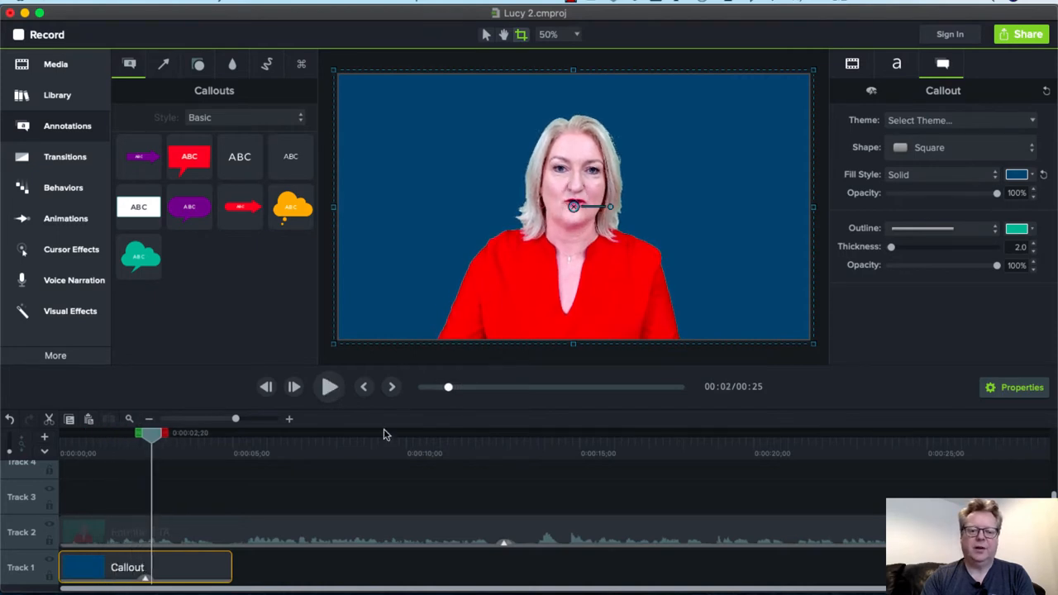
{"action": "mouse_move", "coordinate": [576, 239]}
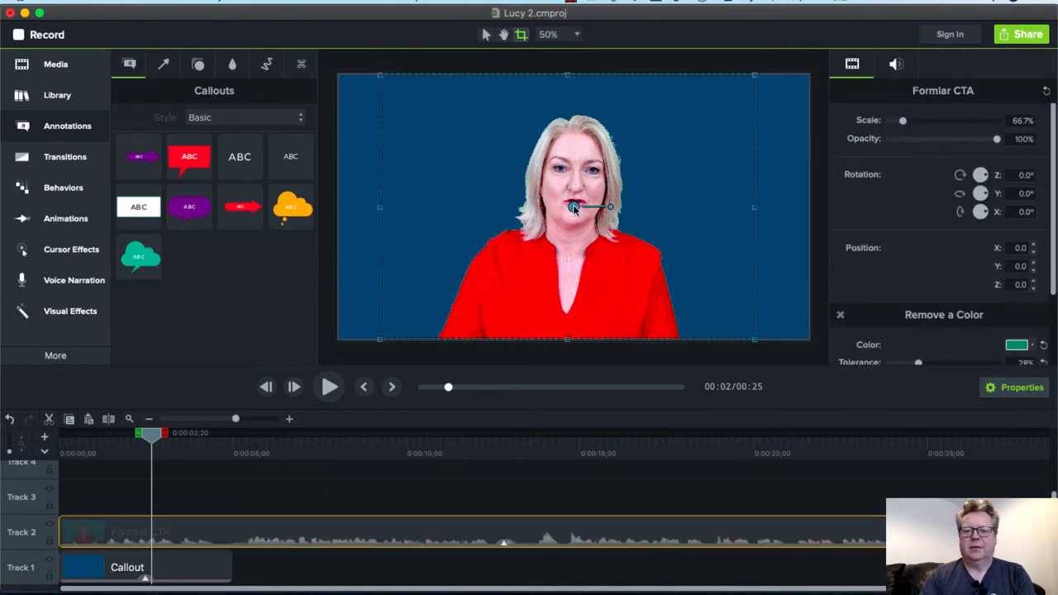
{"action": "left_click_drag", "start_coordinate": [570, 207], "coordinate": [674, 202]}
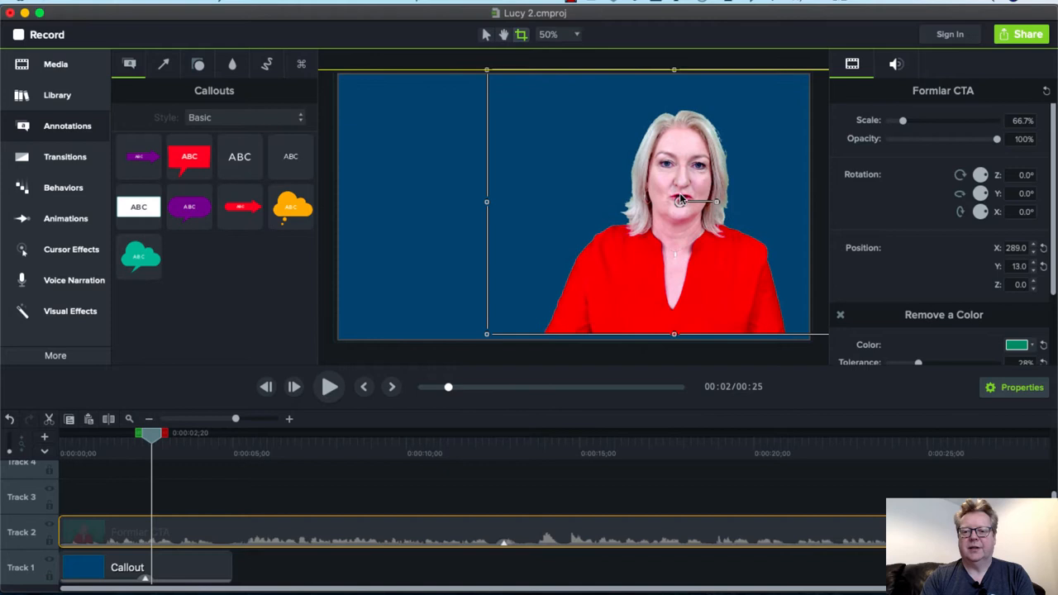
{"action": "left_click_drag", "start_coordinate": [673, 203], "coordinate": [717, 208]}
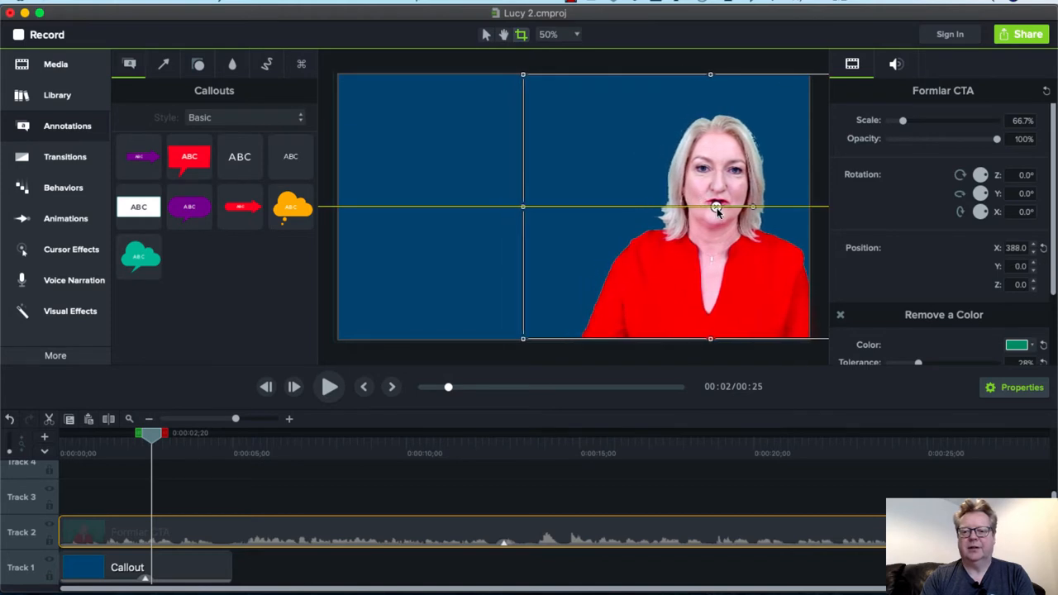
{"action": "left_click_drag", "start_coordinate": [717, 206], "coordinate": [720, 207]}
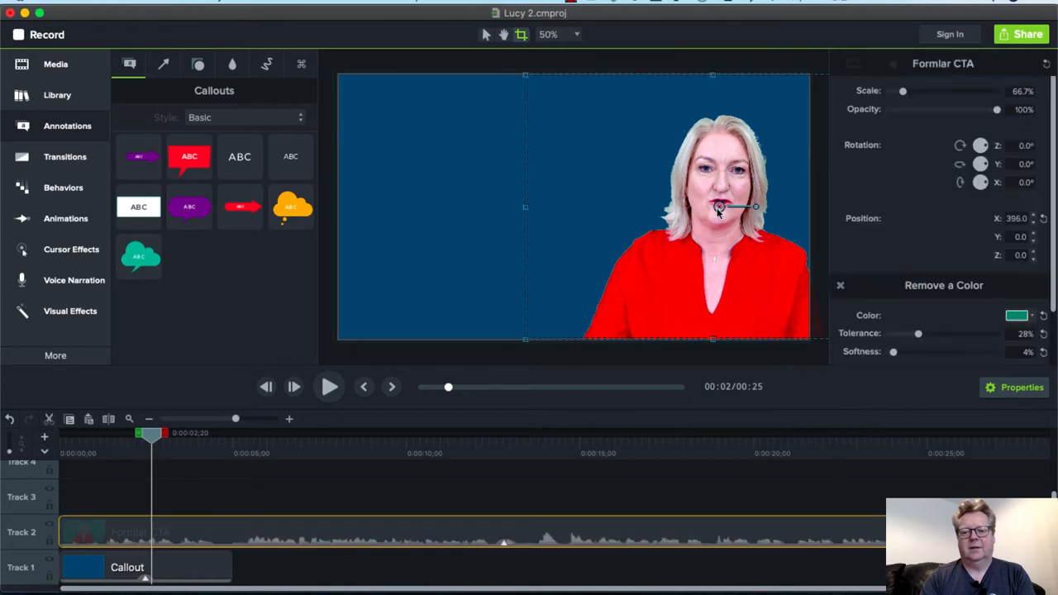
{"action": "left_click_drag", "start_coordinate": [714, 206], "coordinate": [459, 206]}
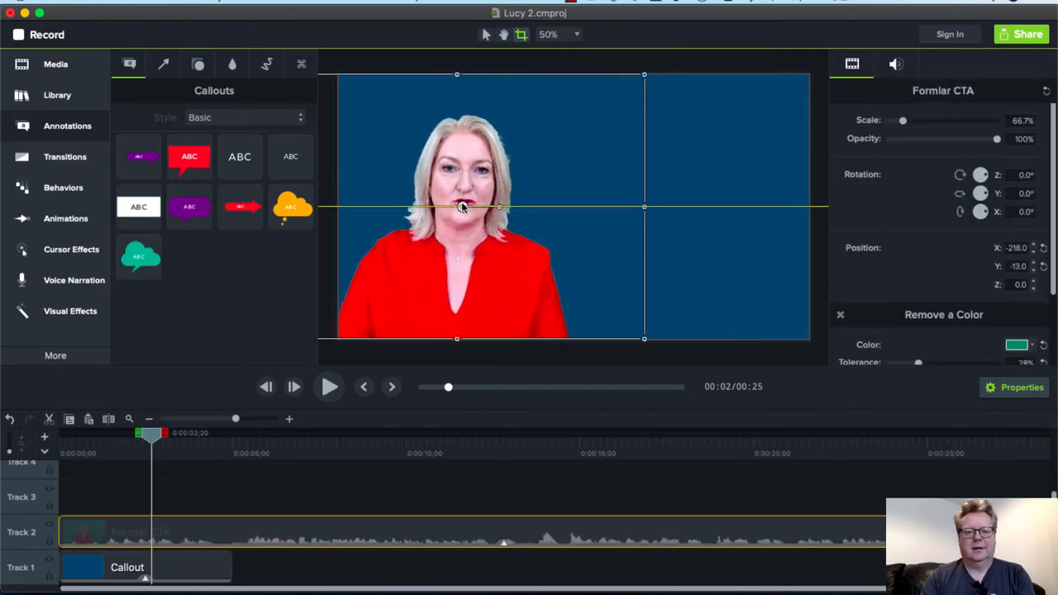
{"action": "left_click_drag", "start_coordinate": [459, 207], "coordinate": [401, 208]}
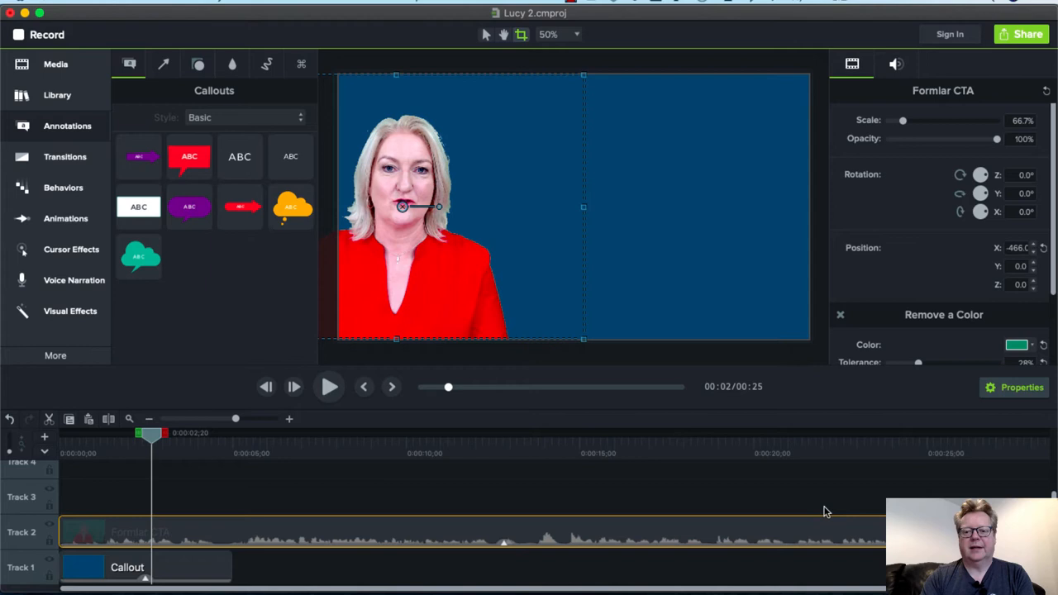
{"action": "left_click", "coordinate": [566, 201]}
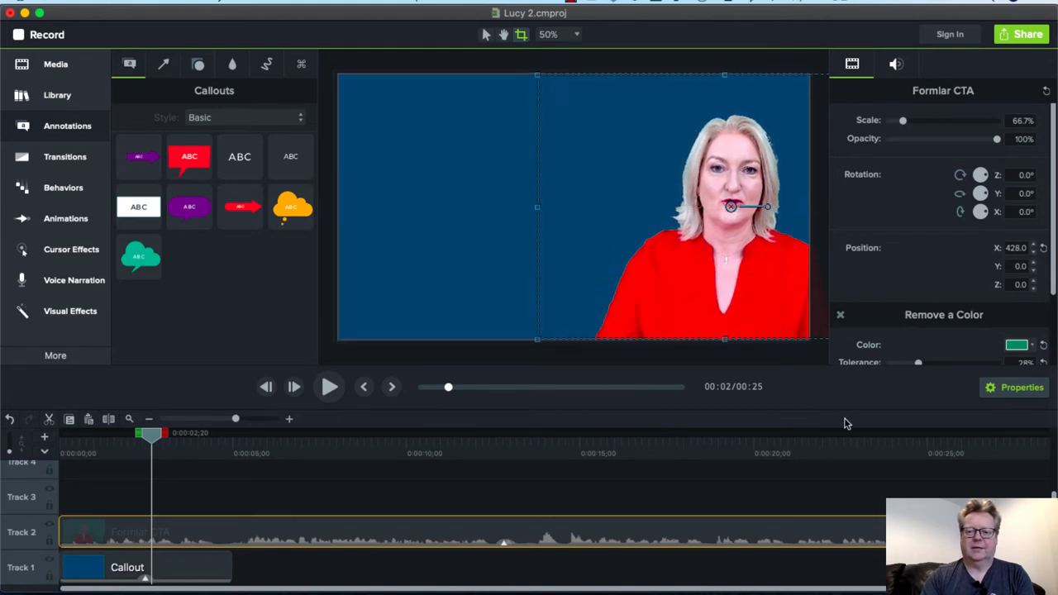
{"action": "mouse_move", "coordinate": [600, 484]}
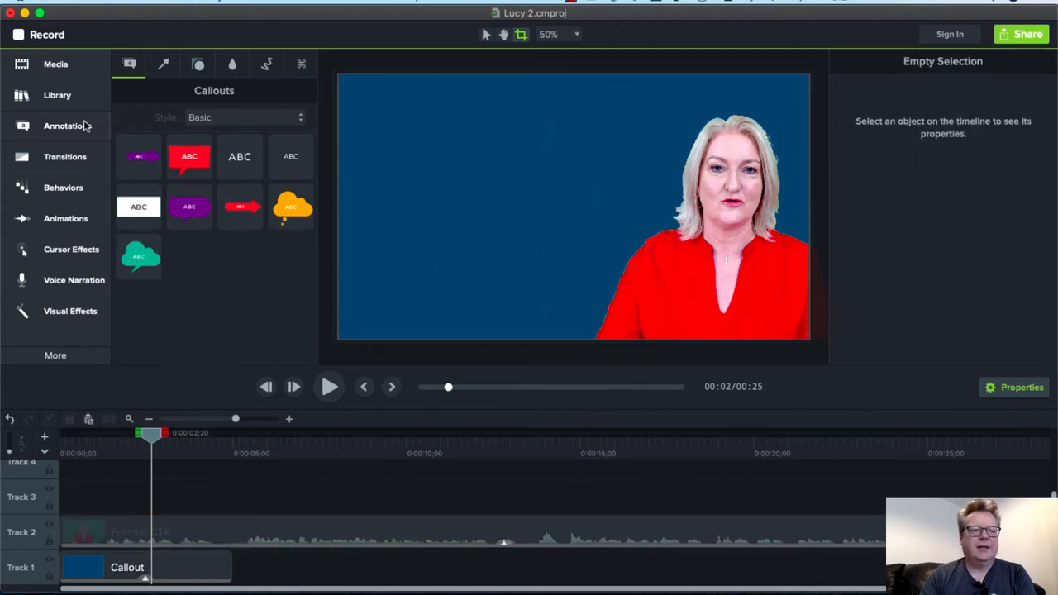
{"action": "left_click", "coordinate": [57, 94]}
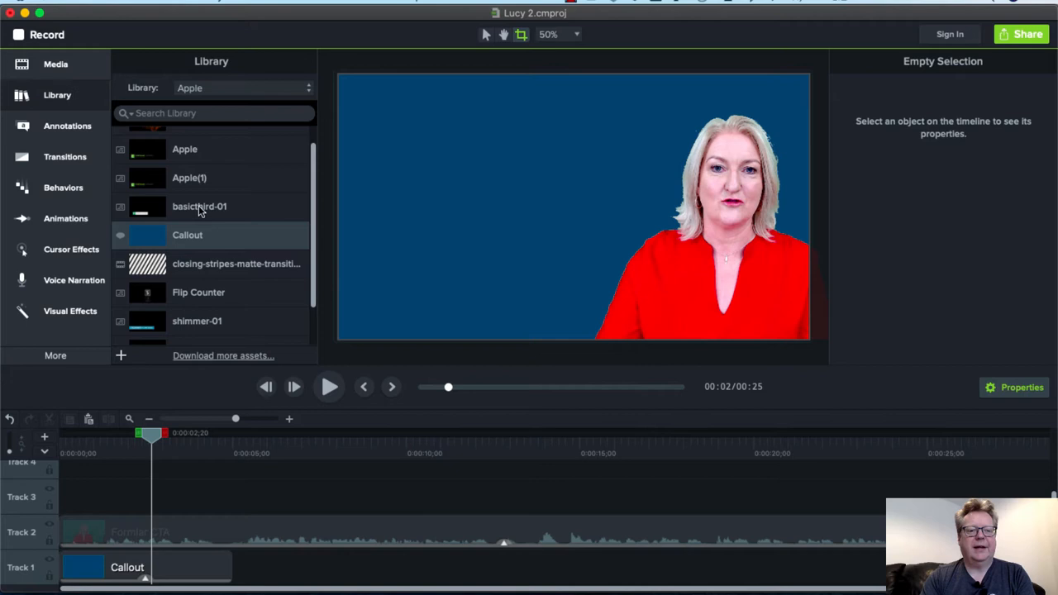
{"action": "left_click", "coordinate": [55, 64]}
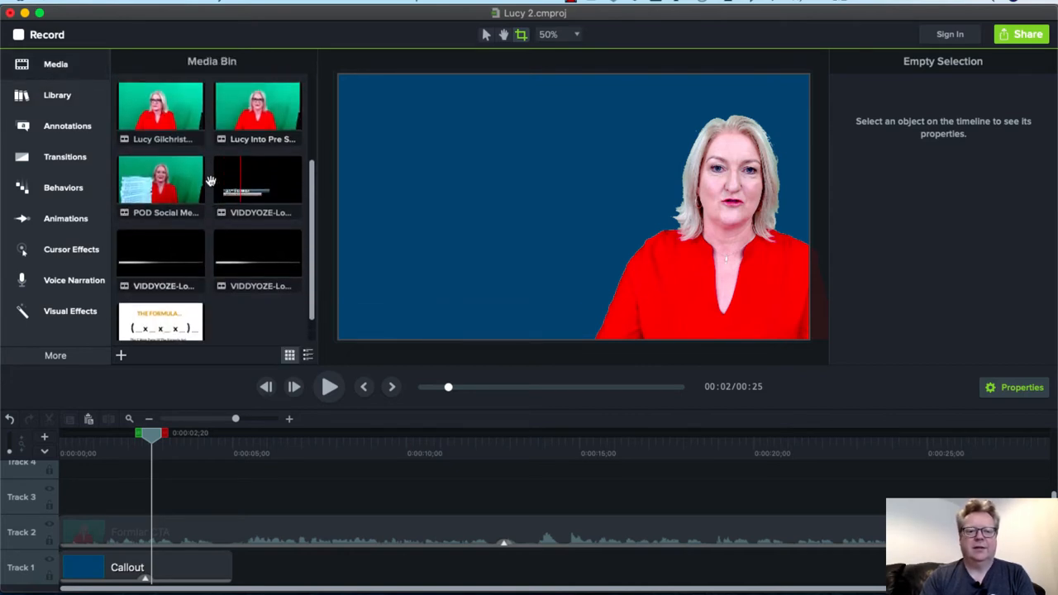
{"action": "scroll", "scroll_direction": "down", "scroll_amount": 3}
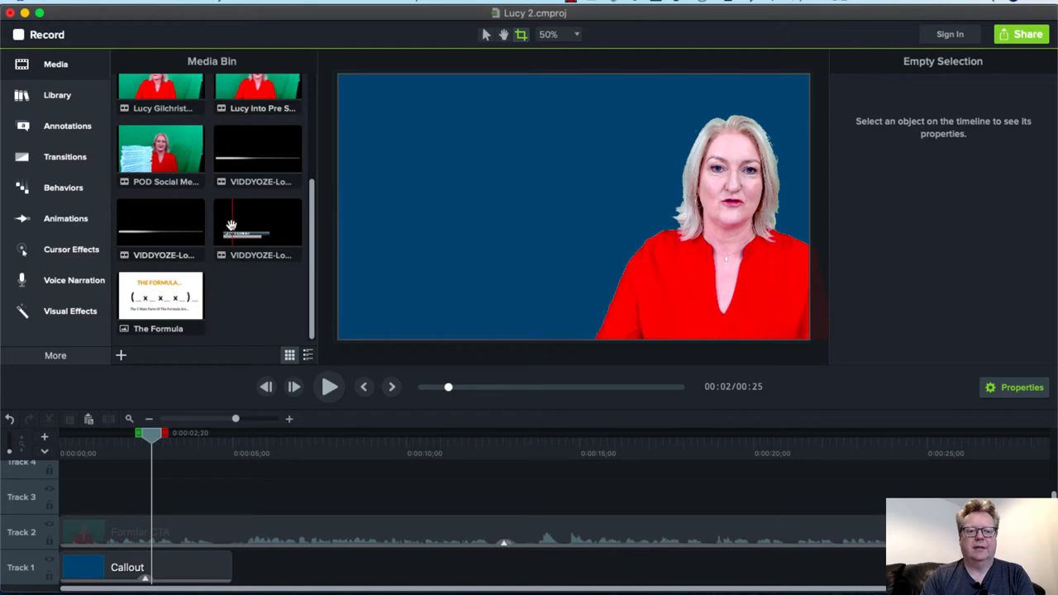
{"action": "left_click", "coordinate": [258, 155]}
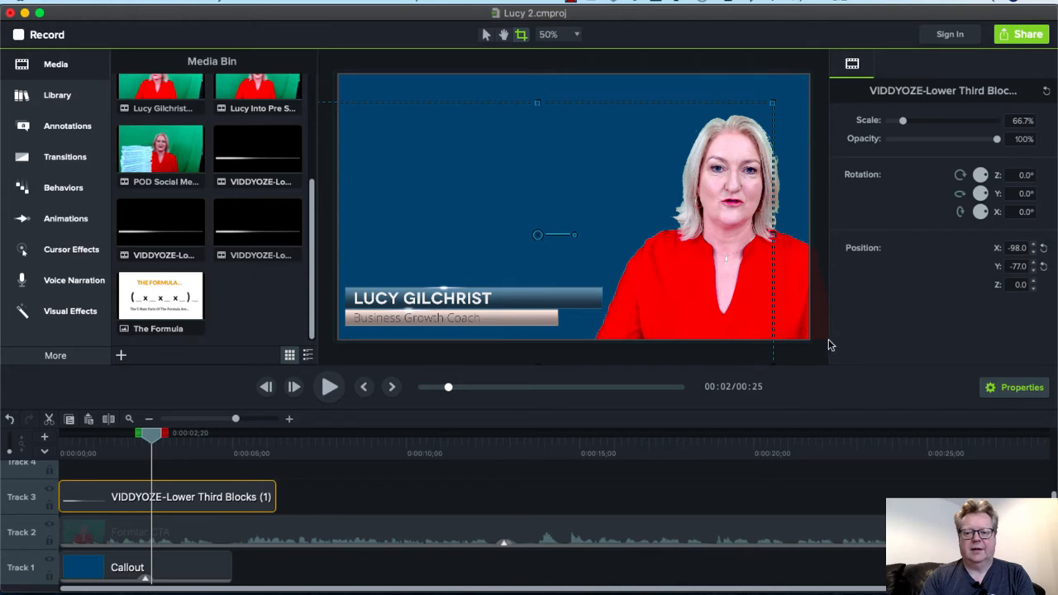
Select the lower-third clip and play the video to preview the name bar.
{"action": "left_click", "coordinate": [165, 446]}
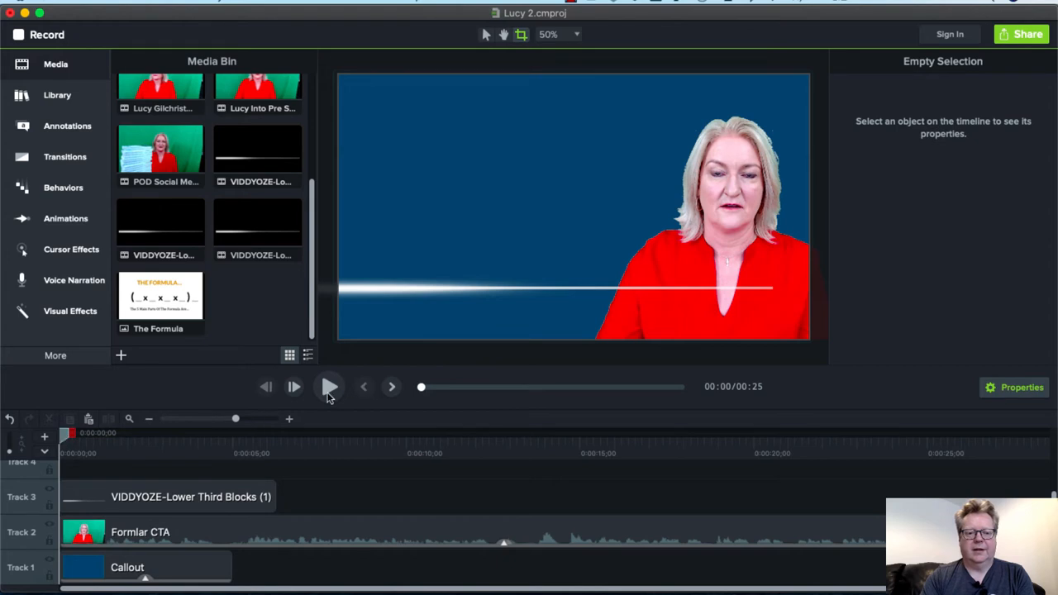
{"action": "mouse_move", "coordinate": [328, 373]}
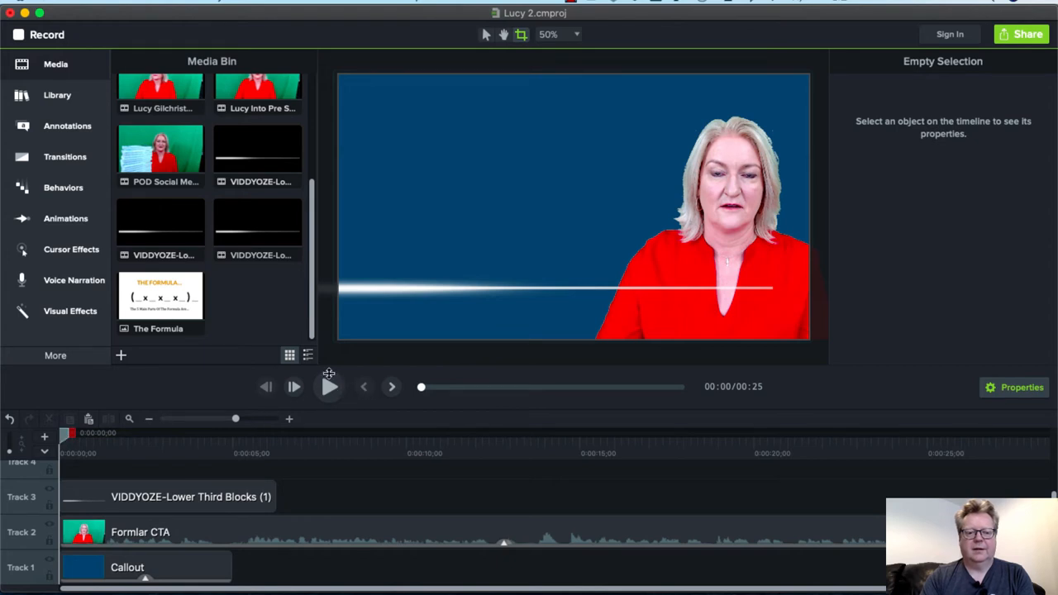
{"action": "mouse_move", "coordinate": [136, 506]}
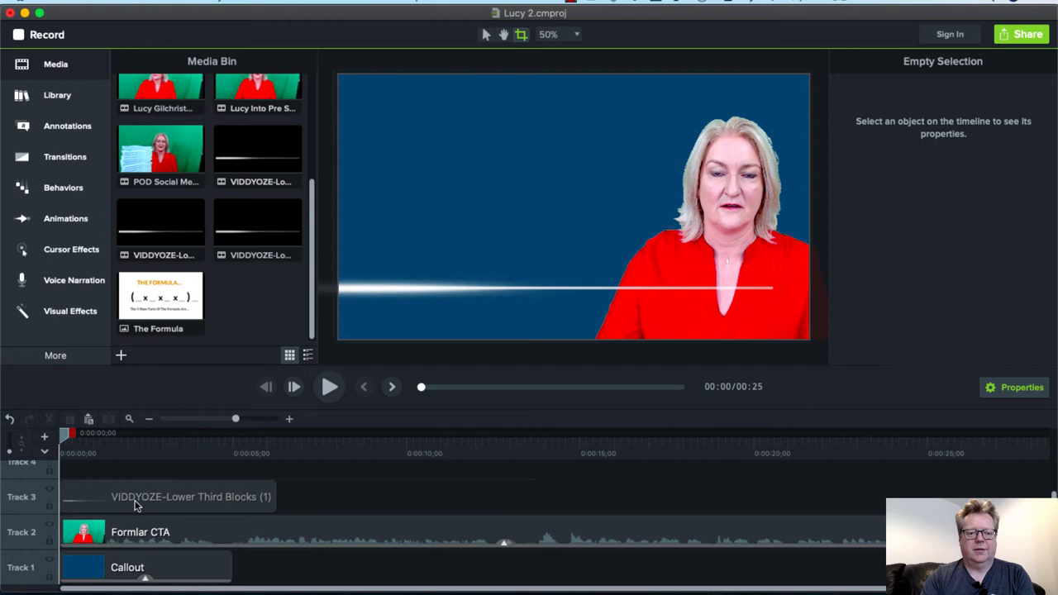
{"action": "left_click", "coordinate": [173, 495]}
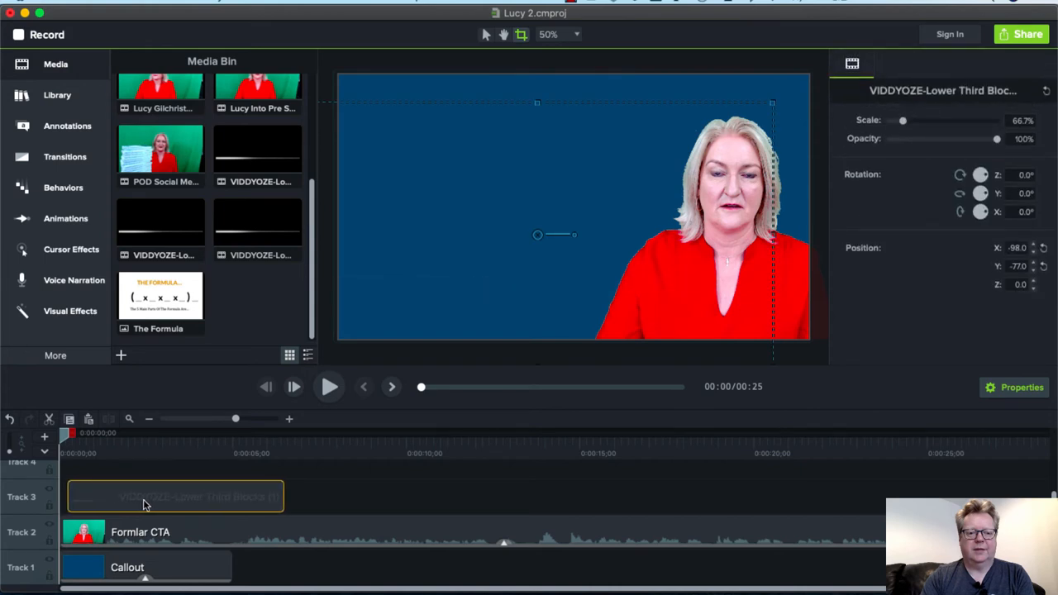
{"action": "left_click", "coordinate": [329, 386]}
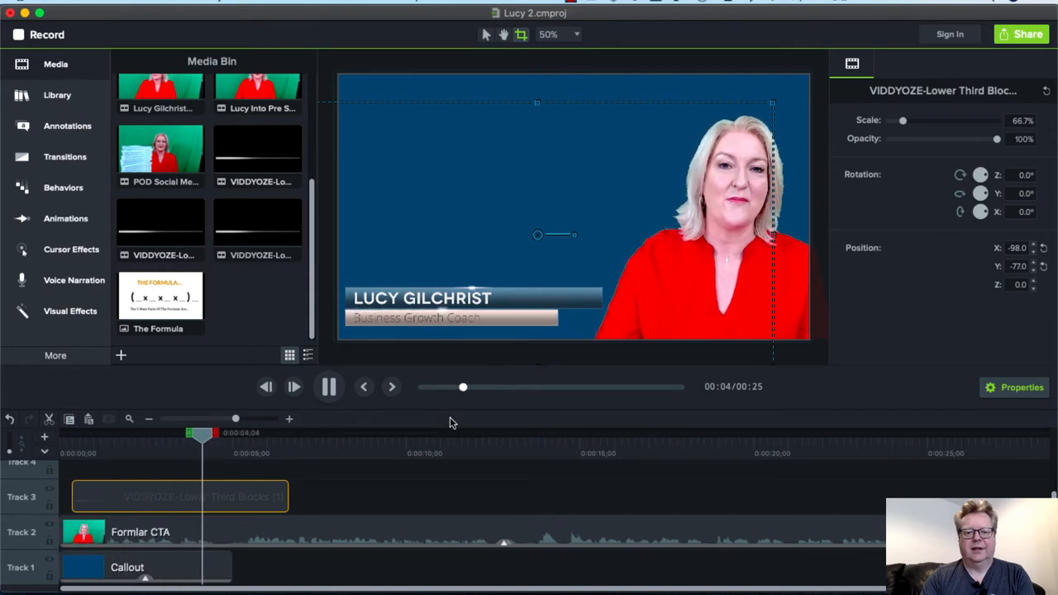
{"action": "left_click", "coordinate": [328, 385]}
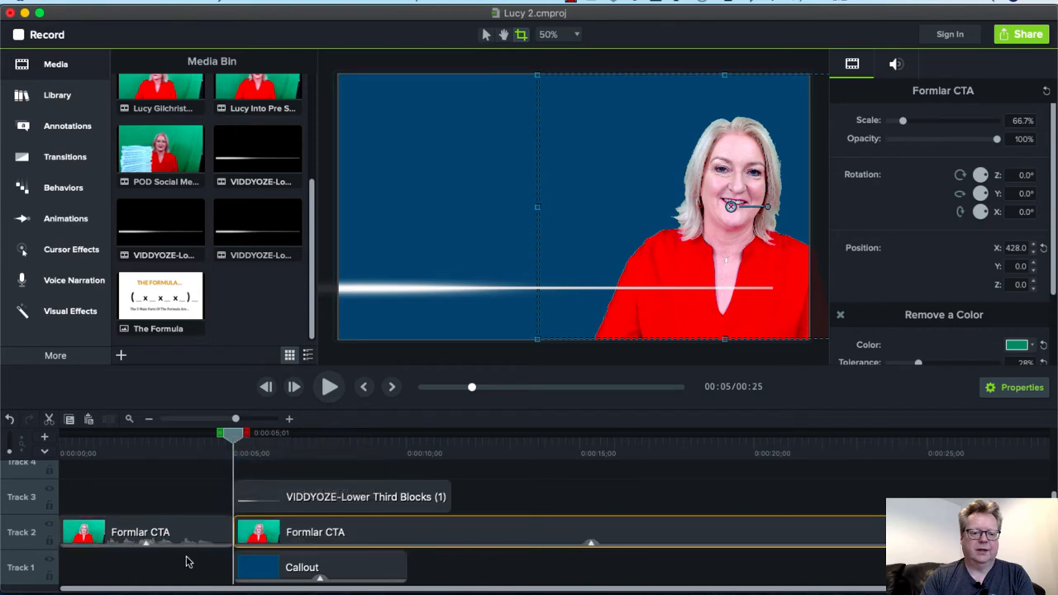
Cut Lucy's opening 5 seconds, extend the lower-third callout, and preview the 20-second edit.
{"action": "left_click", "coordinate": [195, 481]}
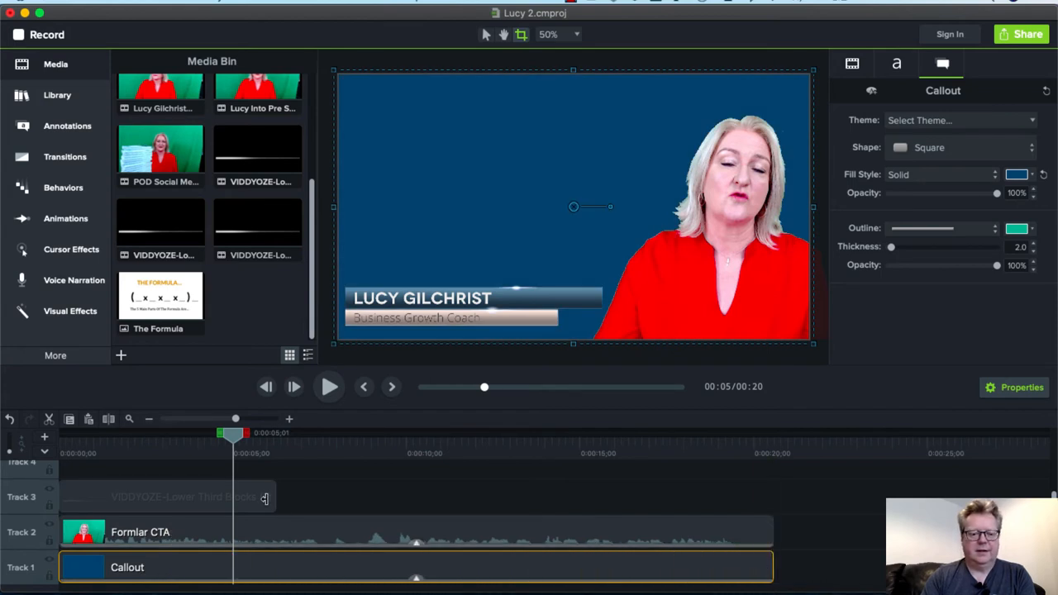
{"action": "left_click", "coordinate": [165, 496]}
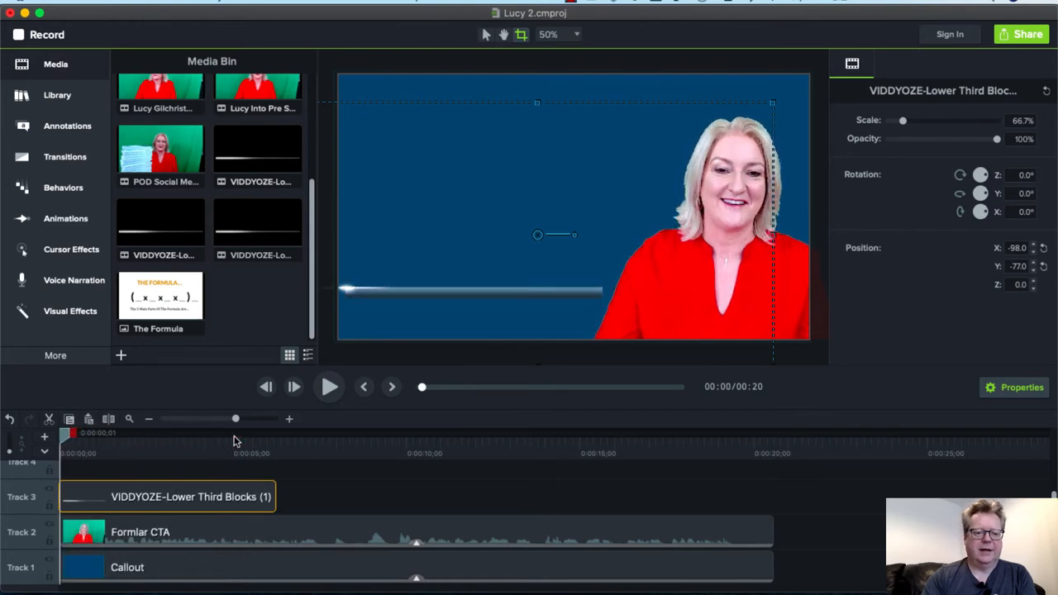
{"action": "left_click", "coordinate": [328, 386]}
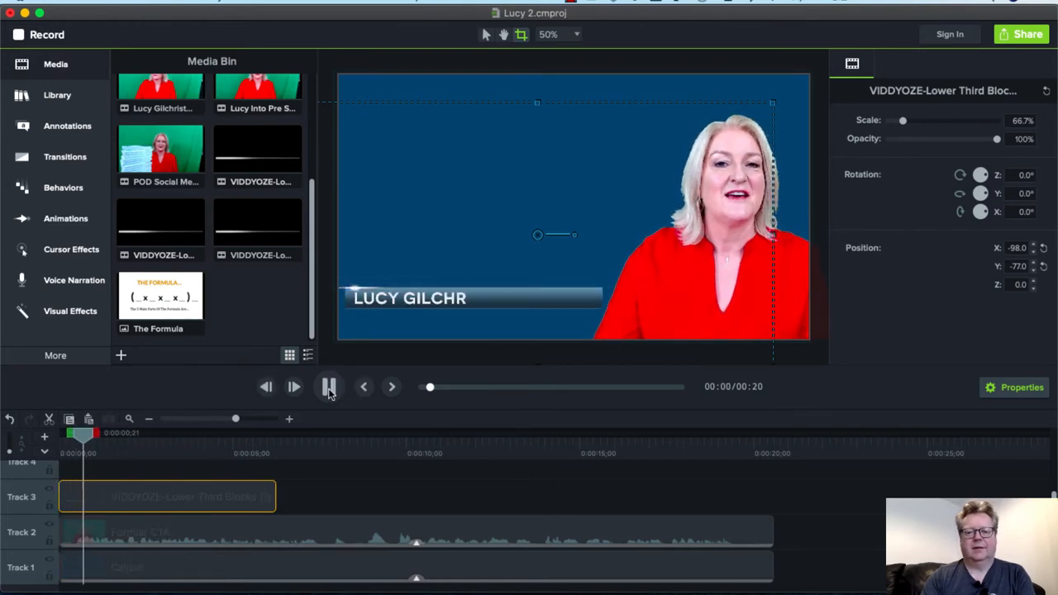
{"action": "left_click", "coordinate": [329, 386]}
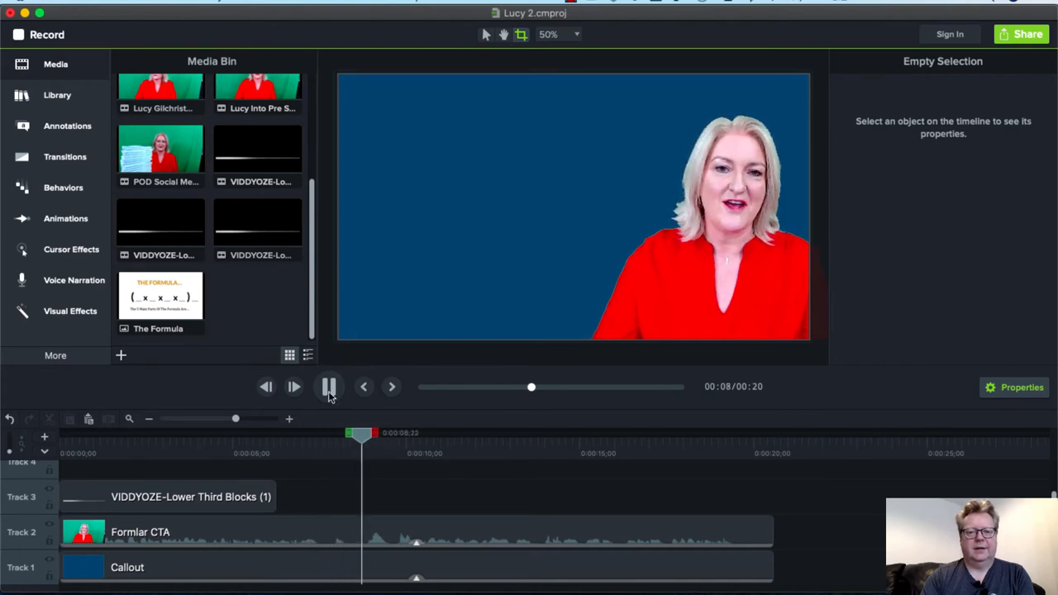
{"action": "left_click", "coordinate": [329, 385]}
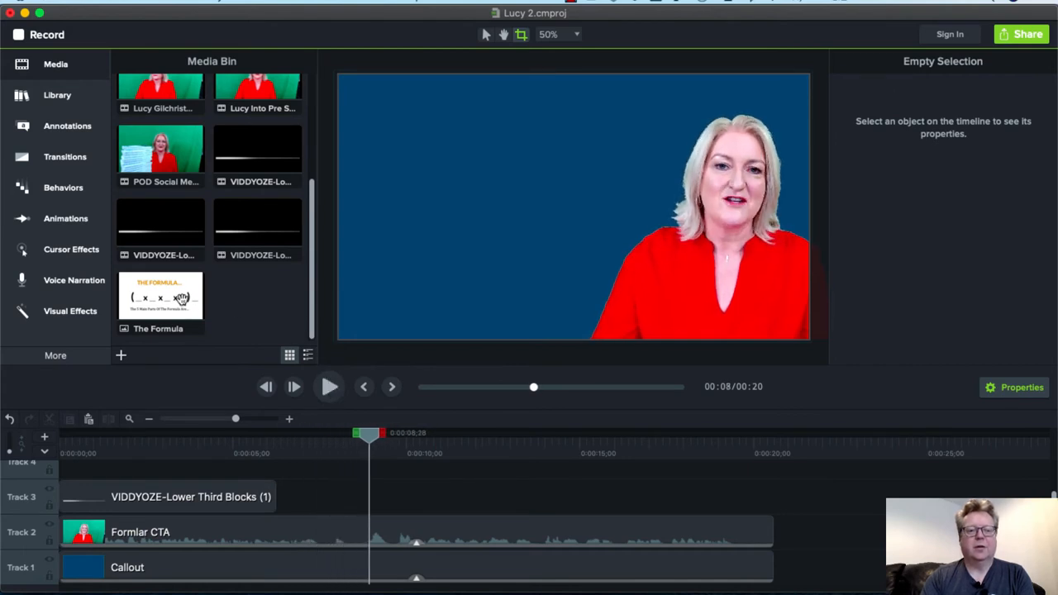
Place The Formula slide on Track 3 near 8s, enlarged over the upper left.
{"action": "left_click", "coordinate": [160, 297]}
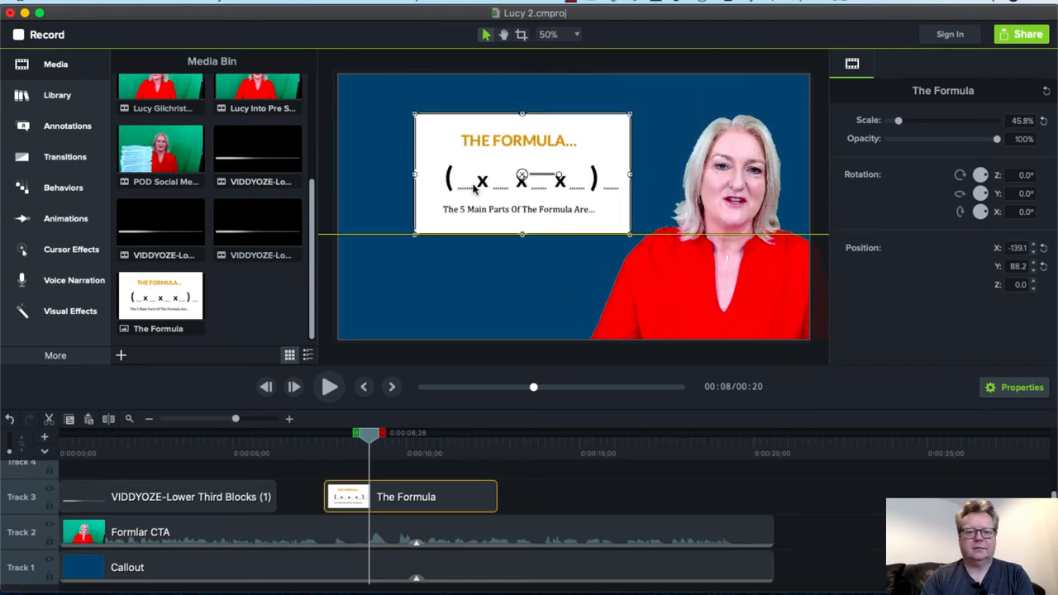
{"action": "left_click_drag", "start_coordinate": [520, 174], "coordinate": [446, 145]}
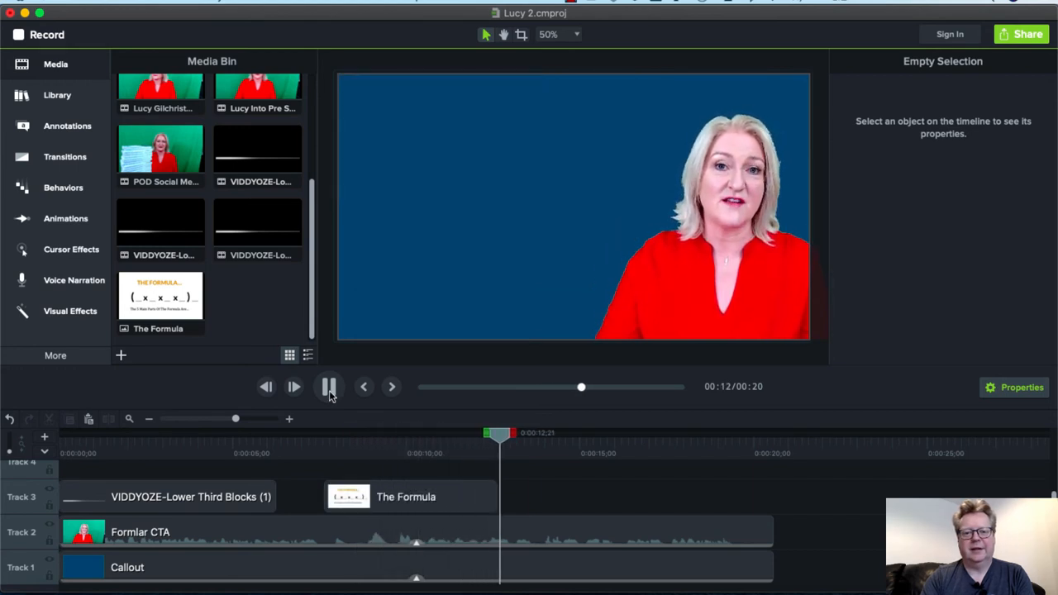
{"action": "left_click", "coordinate": [329, 386]}
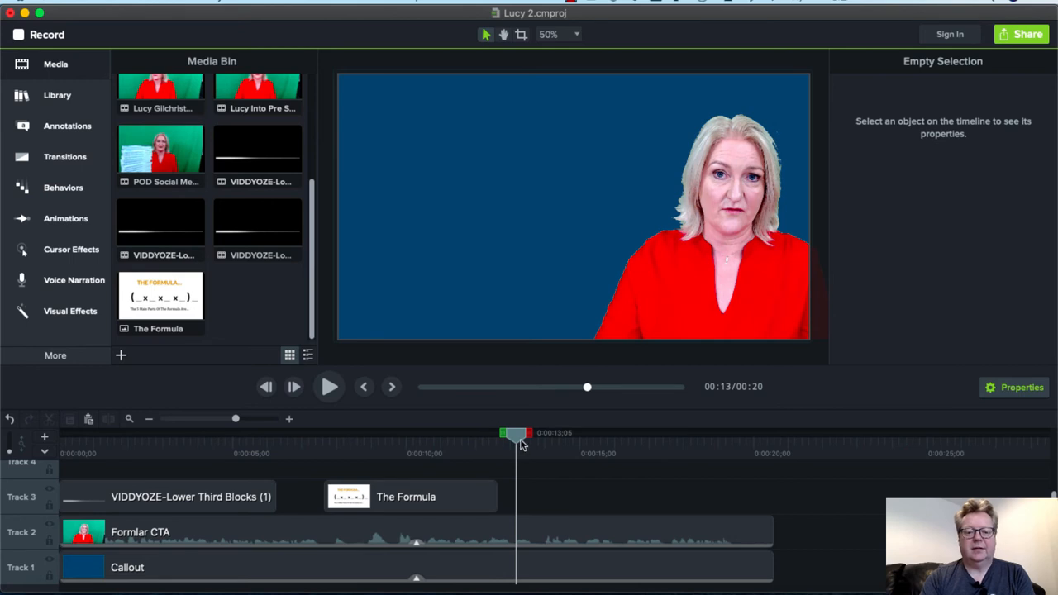
{"action": "left_click_drag", "start_coordinate": [516, 432], "coordinate": [445, 433]}
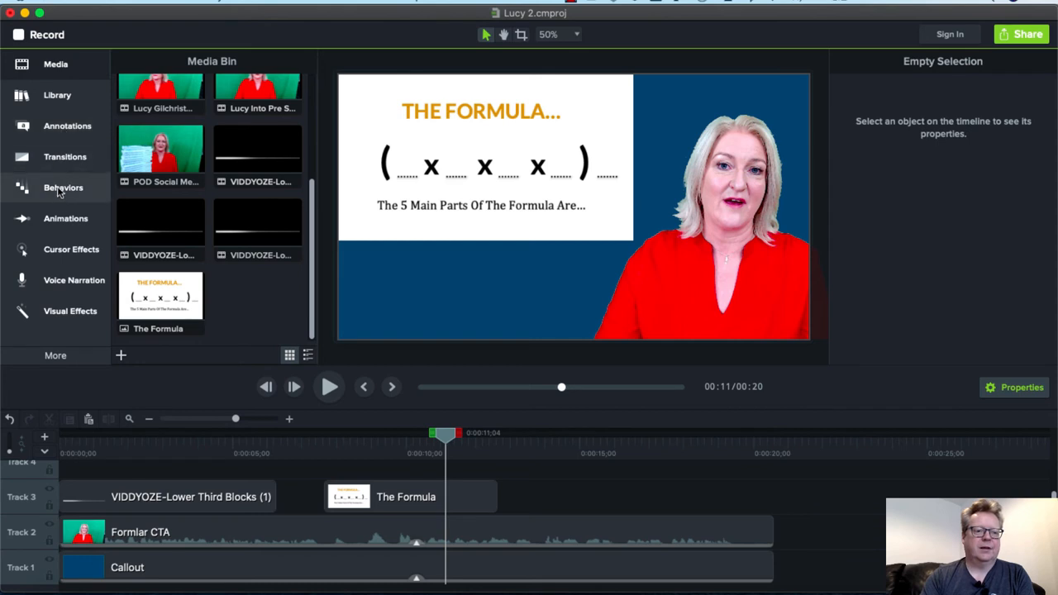
Add Fade transitions to The Formula clip and lengthen its fade-in.
{"action": "left_click", "coordinate": [64, 156]}
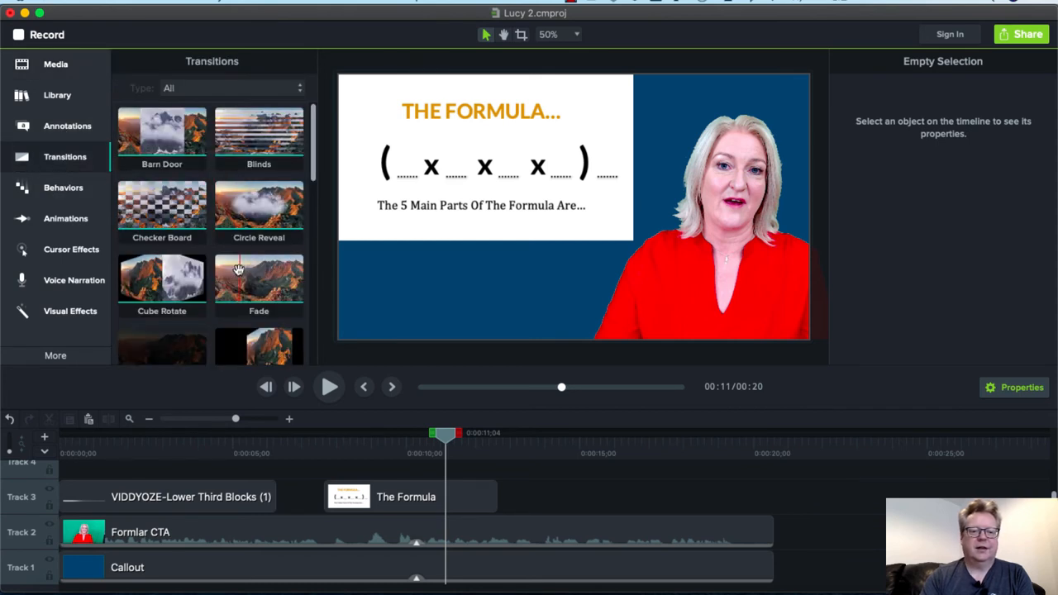
{"action": "left_click_drag", "start_coordinate": [259, 281], "coordinate": [338, 496]}
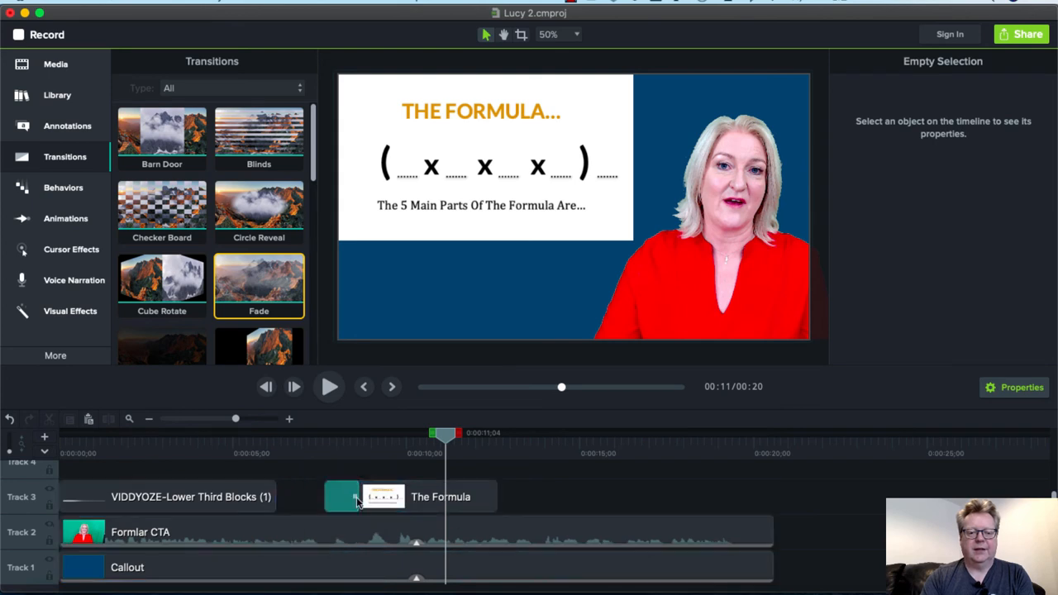
{"action": "left_click", "coordinate": [341, 495]}
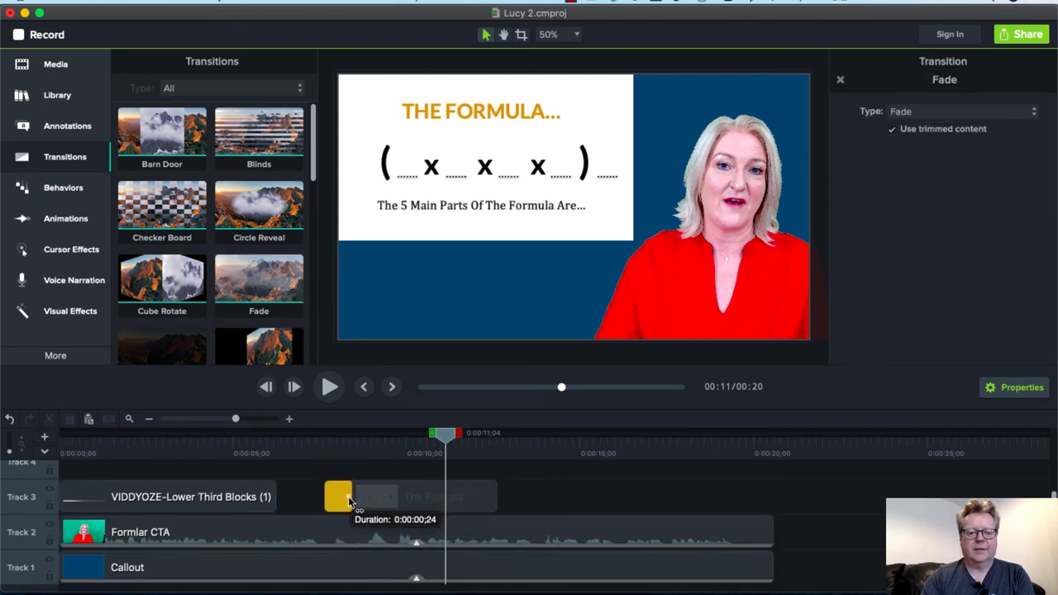
{"action": "left_click_drag", "start_coordinate": [444, 432], "coordinate": [323, 433]}
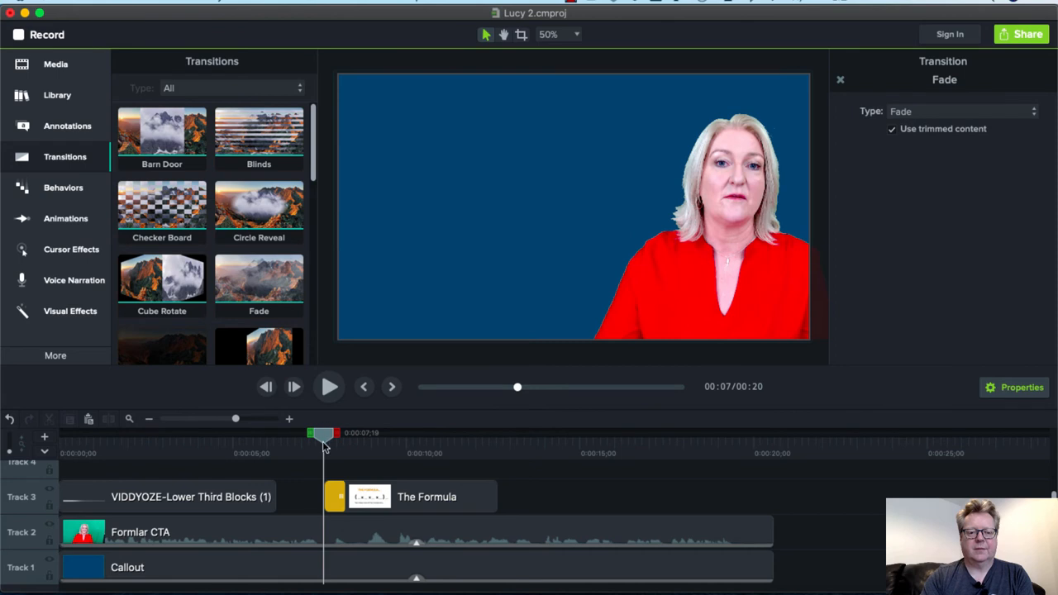
Play back the project to preview The Formula slide's fades.
{"action": "left_click", "coordinate": [329, 386]}
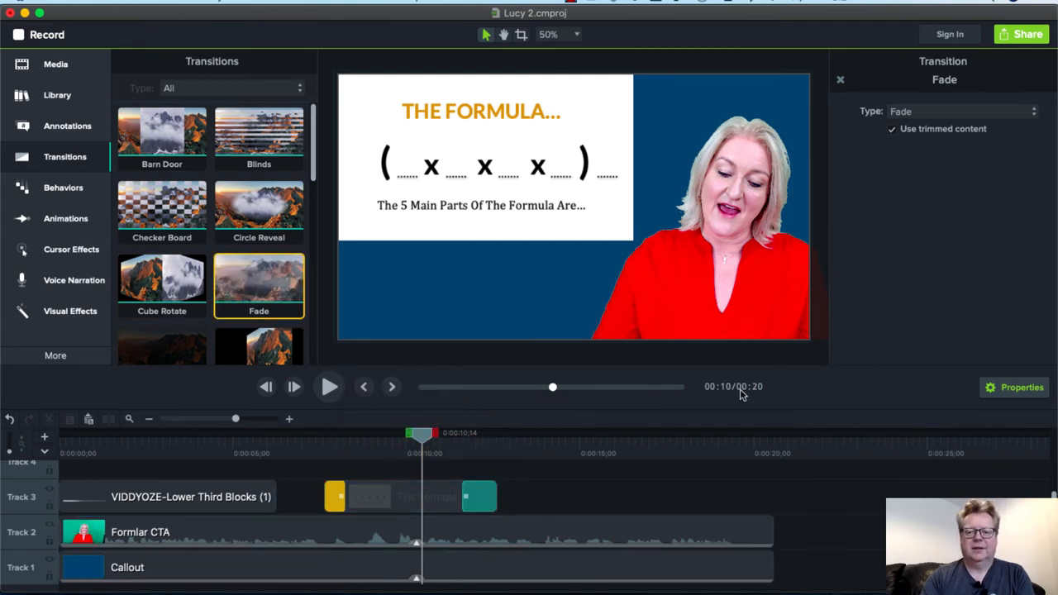
{"action": "left_click", "coordinate": [328, 386]}
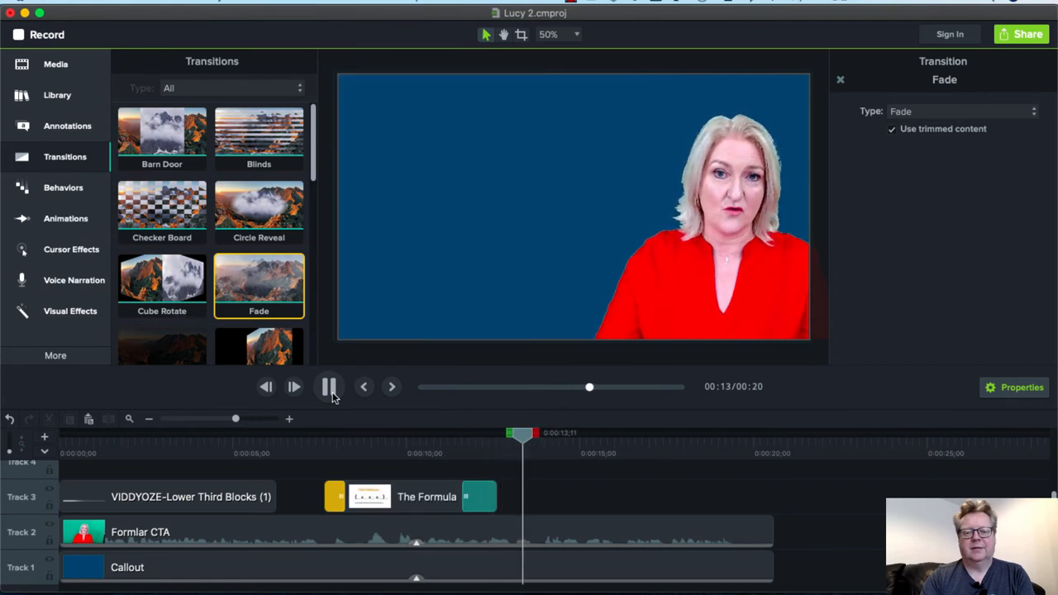
{"action": "left_click", "coordinate": [329, 385]}
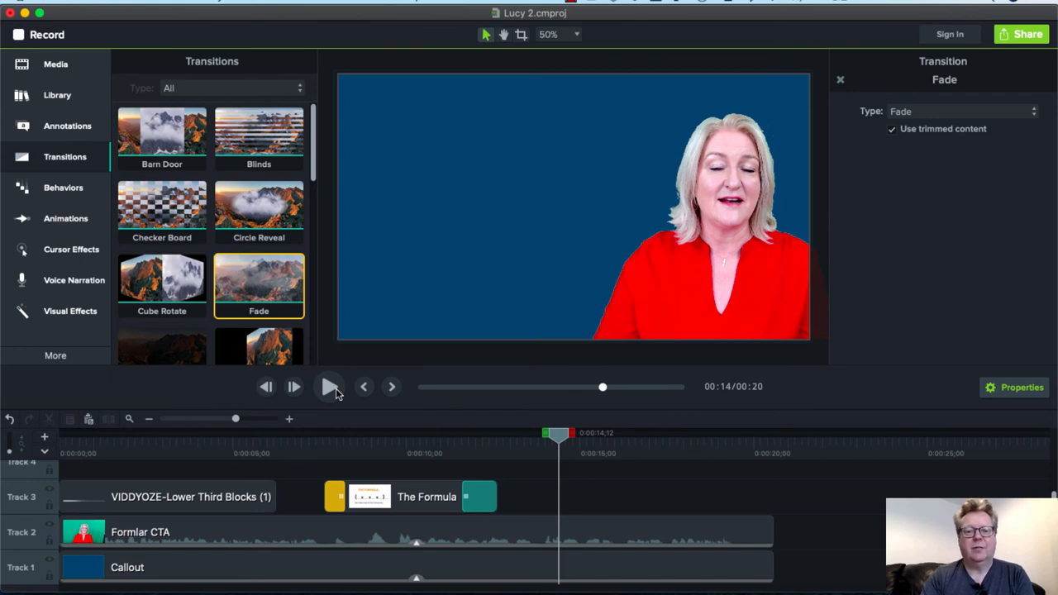
{"action": "left_click", "coordinate": [1021, 34]}
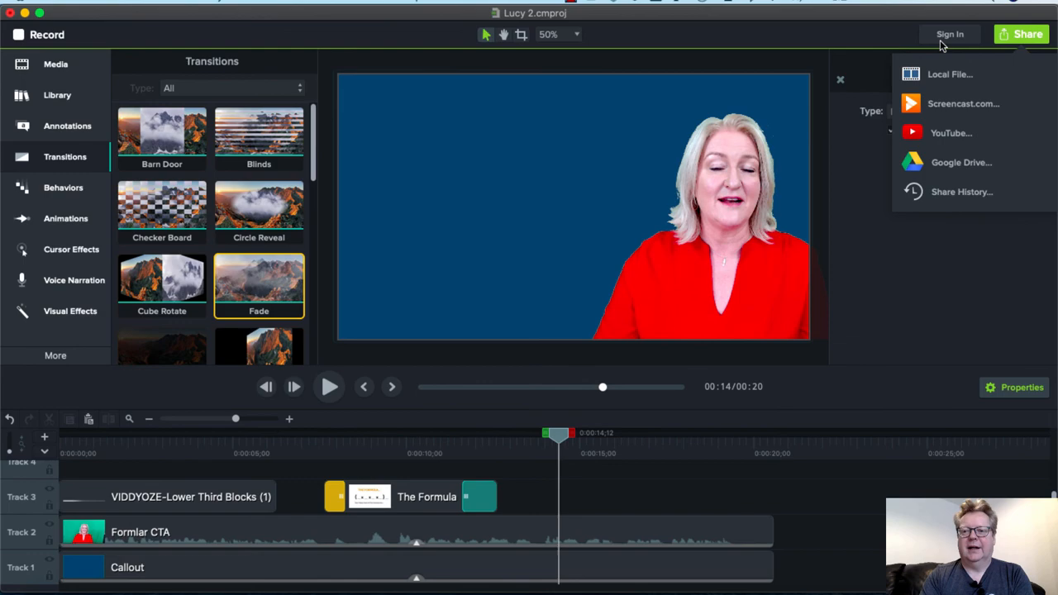
{"action": "left_click", "coordinate": [882, 40]}
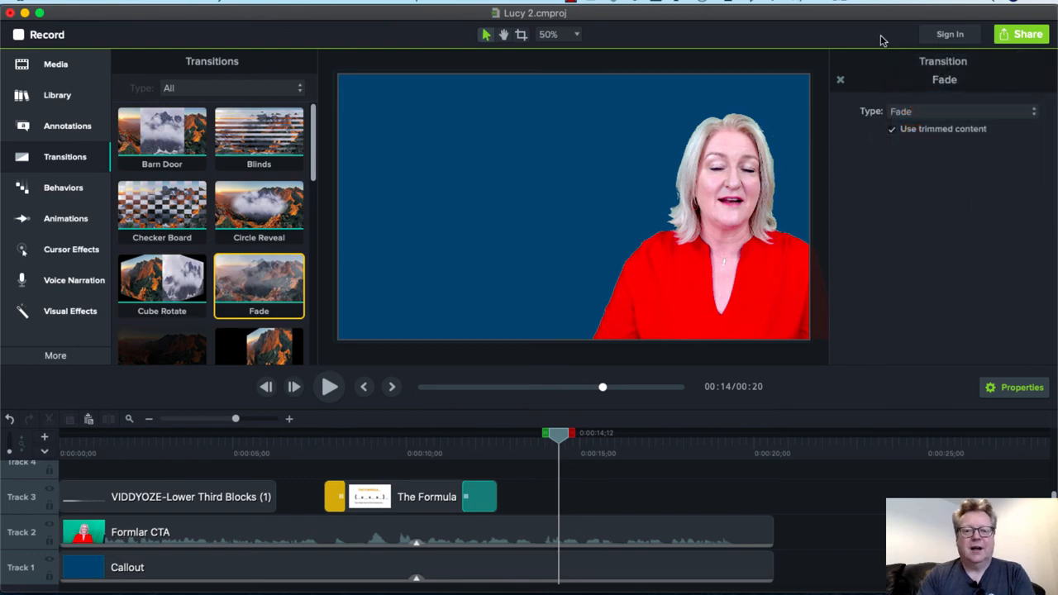